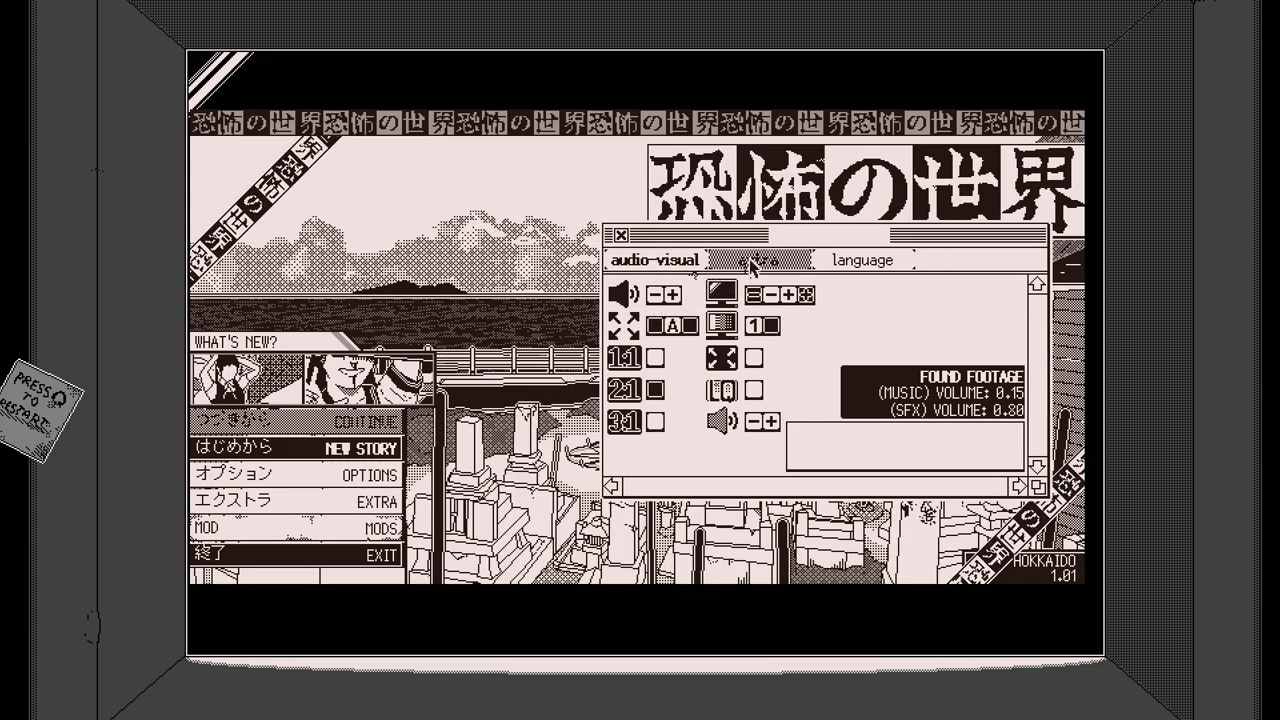
# View the extra tab in Options, then start a NEW STORY from the title menu.
pyautogui.click(760, 259)
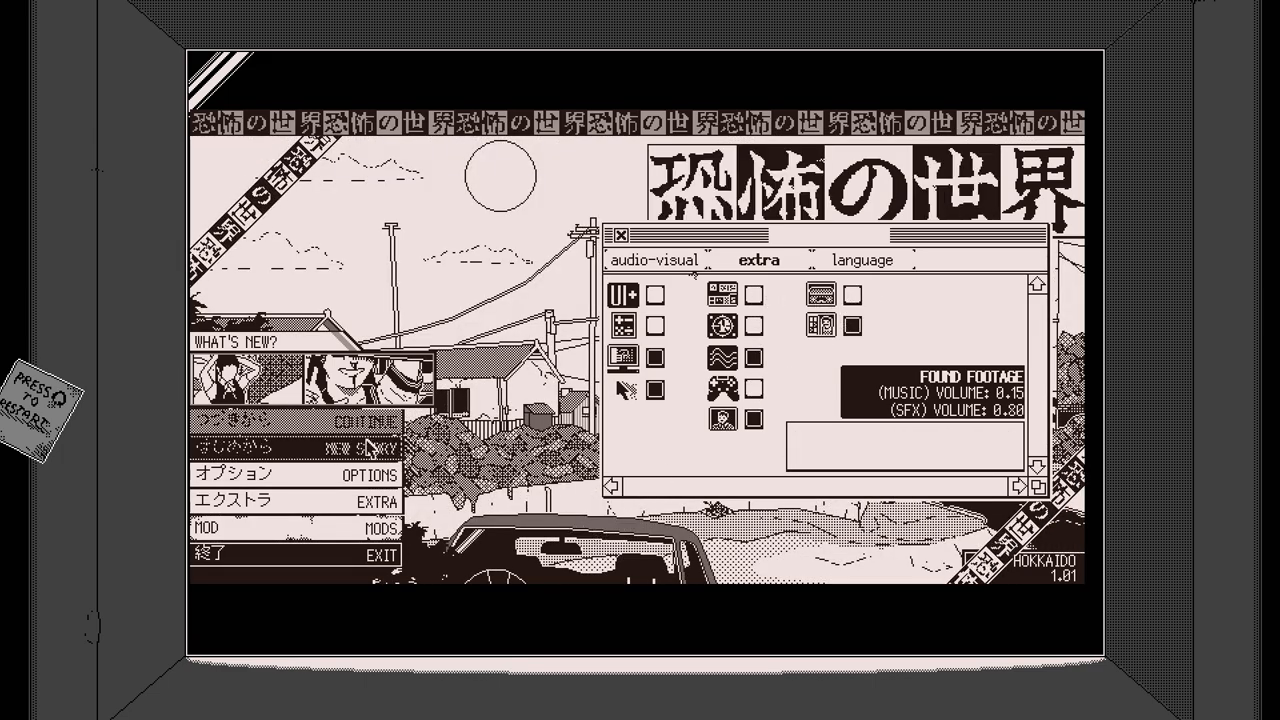
pyautogui.click(621, 234)
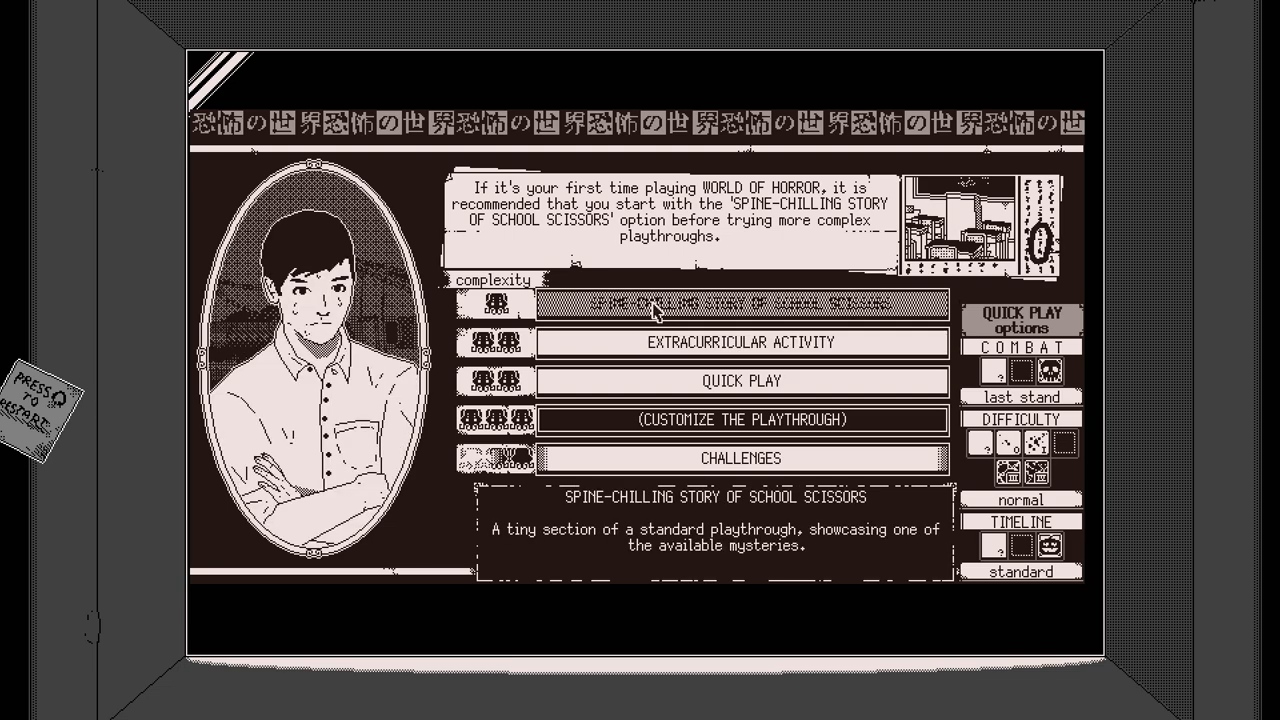
# Pick a playthrough mode to reach the empty five-slot location-actions setup.
pyautogui.click(739, 303)
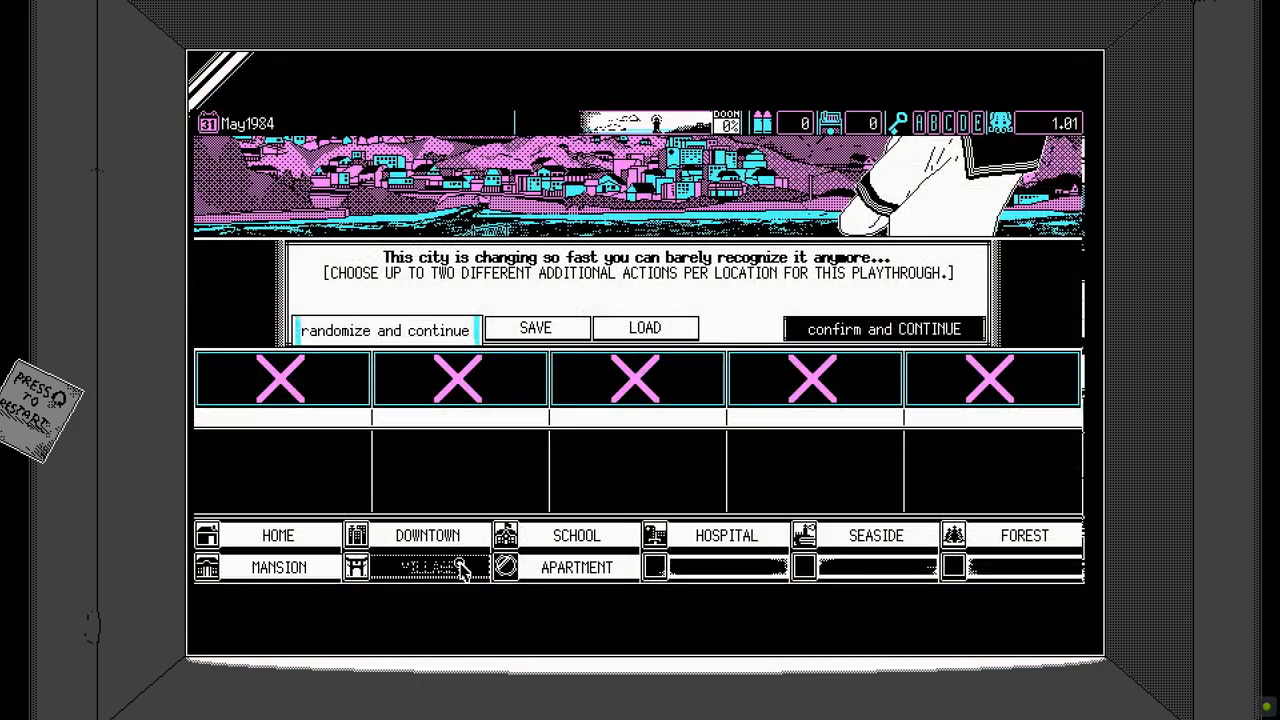
# Pick SCHOOL, set the palette to ABYSSAL, and enter the Forgotten Specimen fight.
pyautogui.click(575, 535)
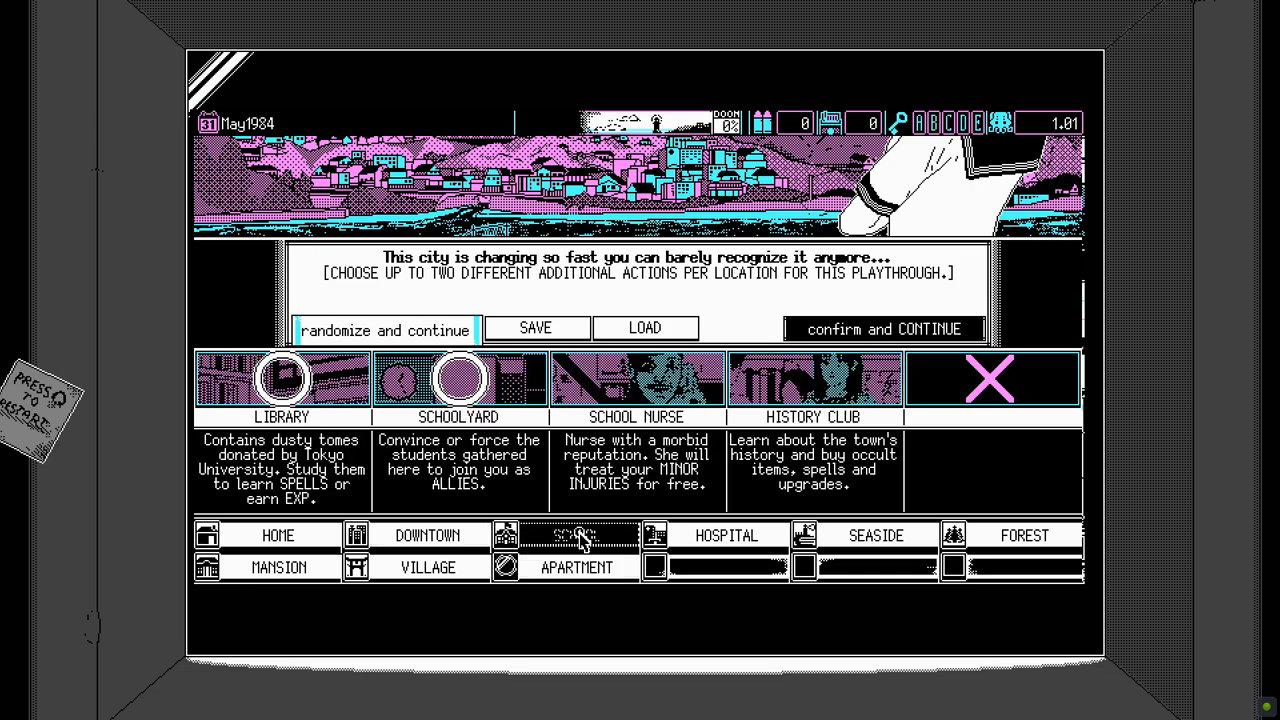
pyautogui.click(884, 329)
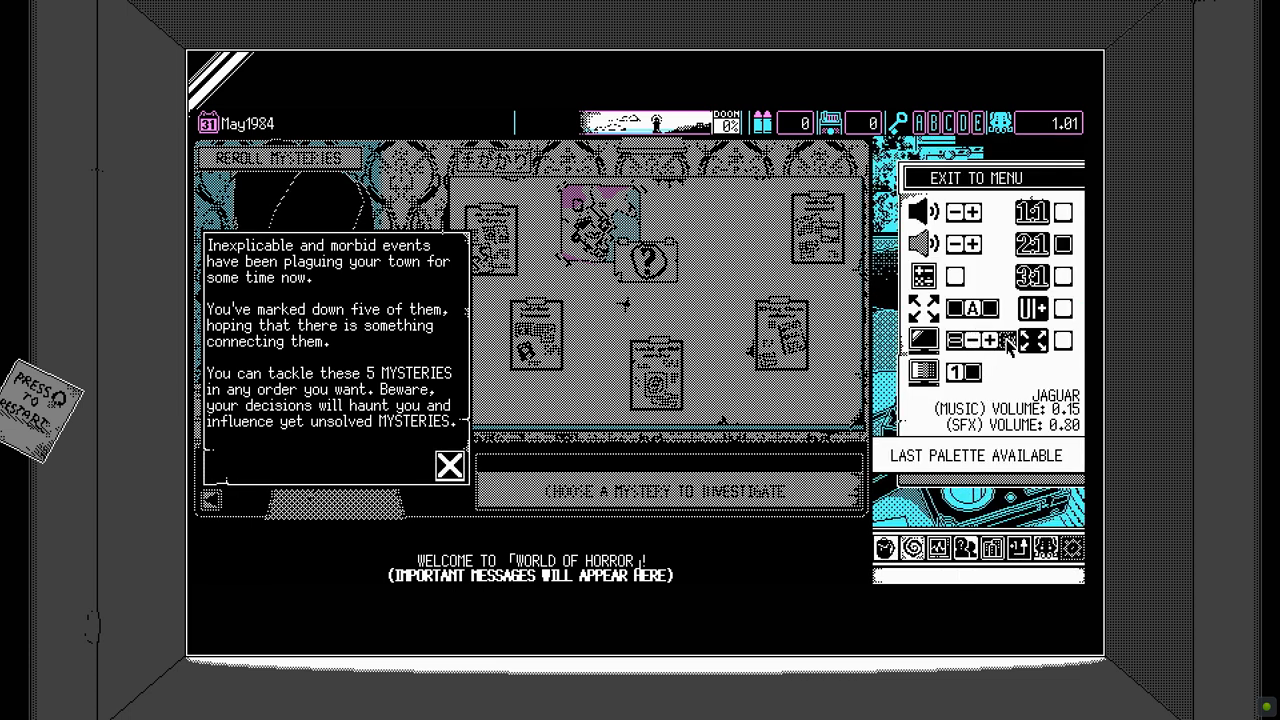
pyautogui.click(1003, 340)
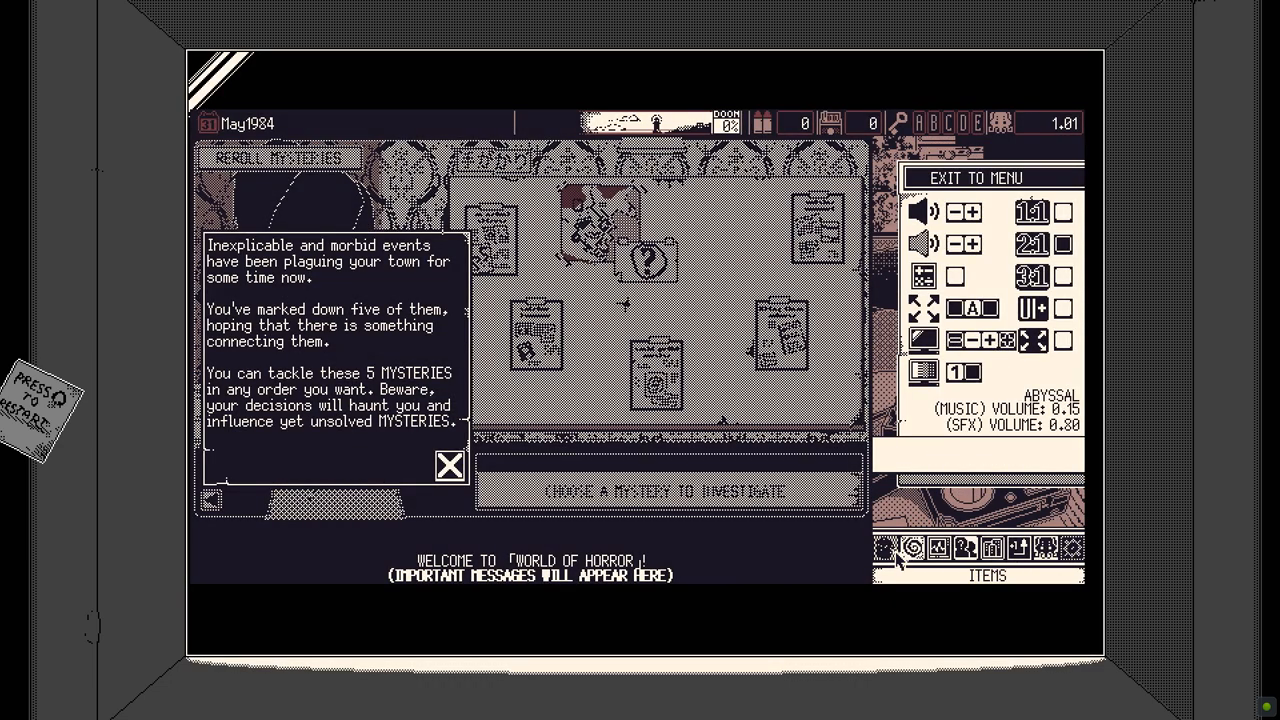
pyautogui.click(449, 466)
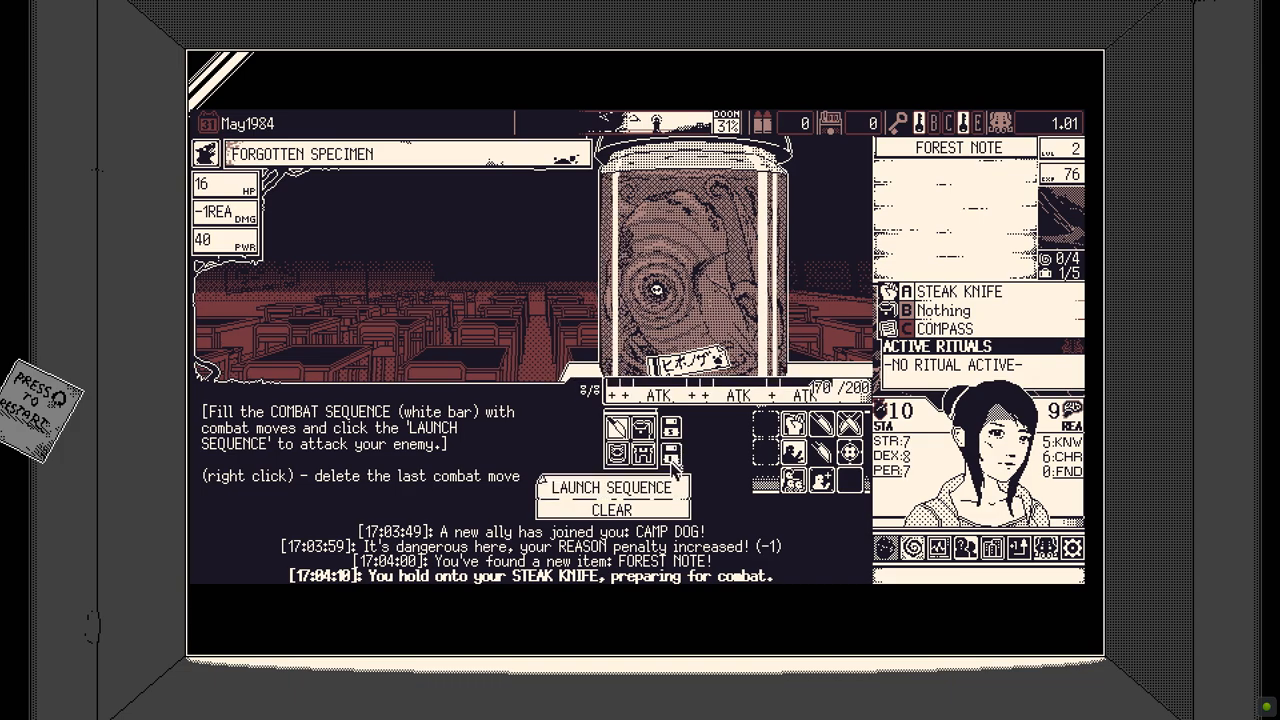
# Attack the Forgotten Specimen three times with LAUNCH SEQUENCE until its HP hits zero.
pyautogui.click(611, 488)
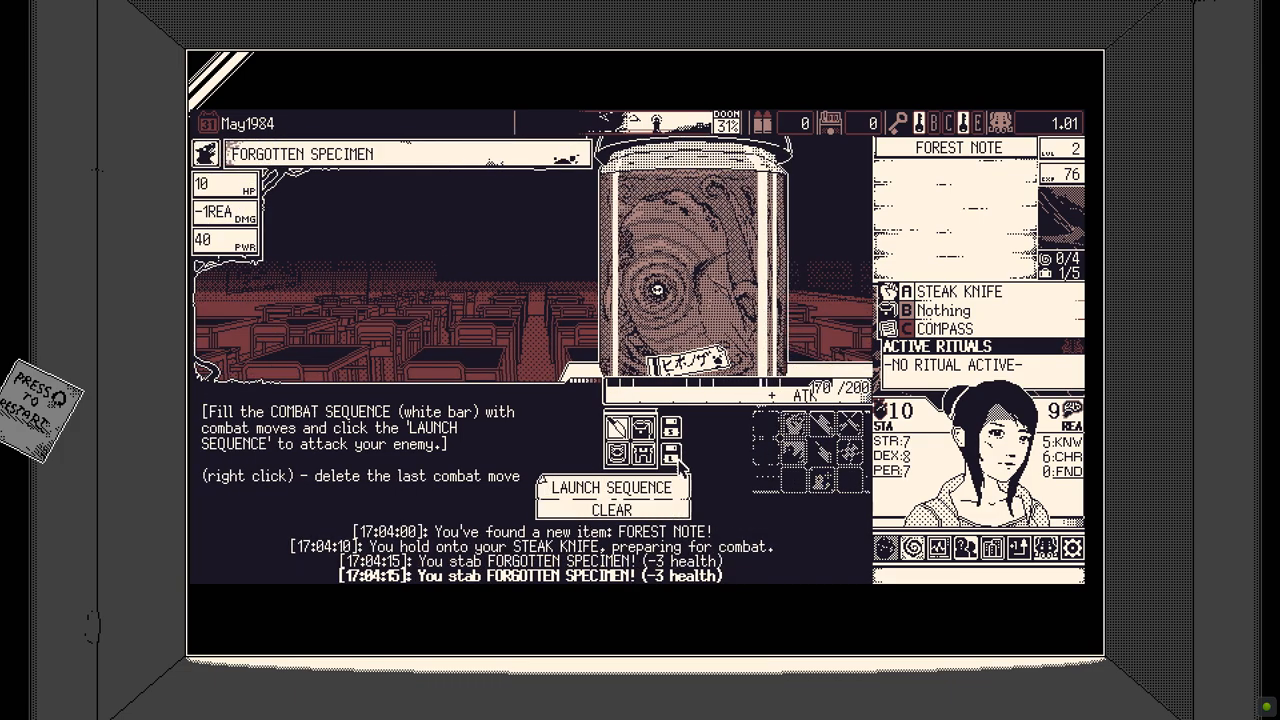
pyautogui.click(611, 487)
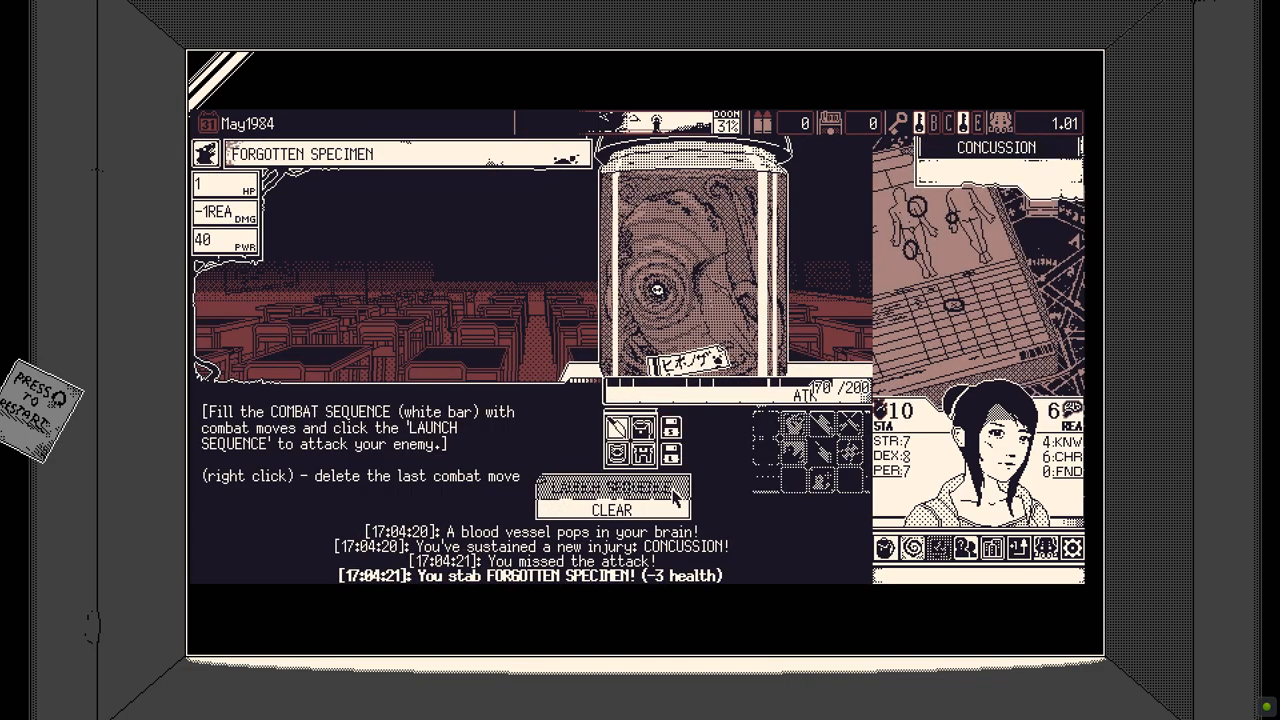
pyautogui.click(611, 485)
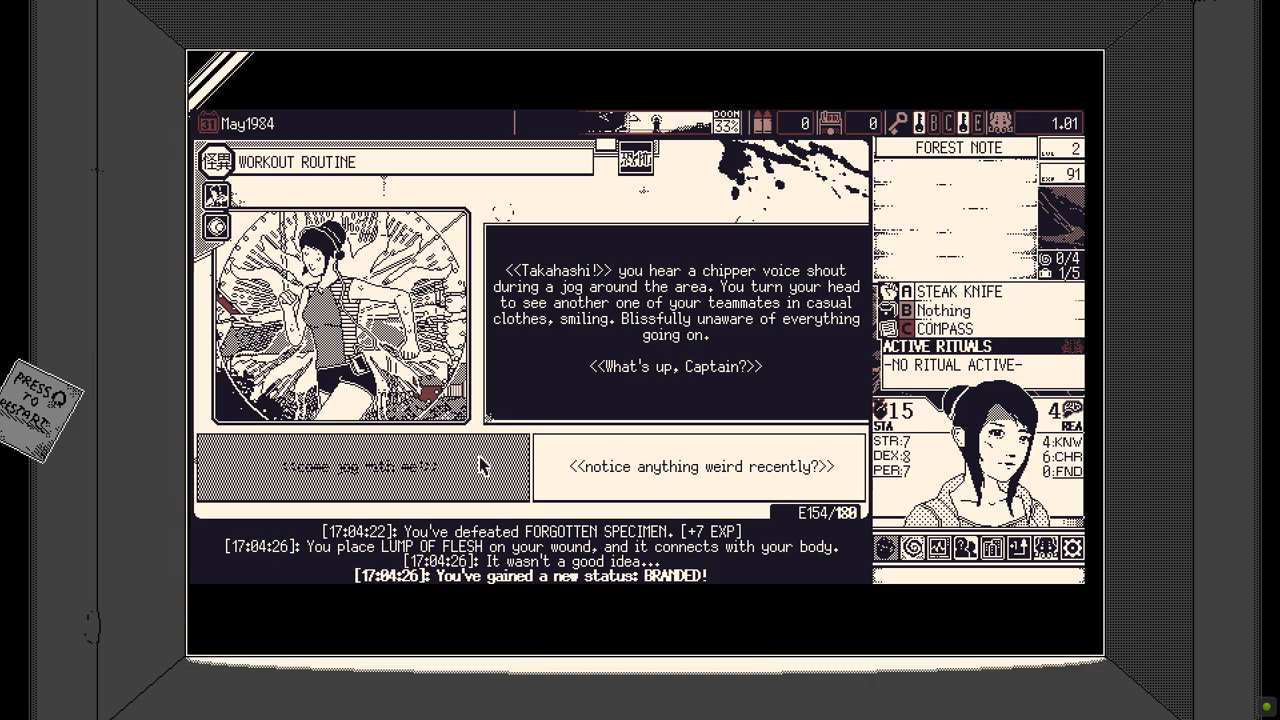
# Reply to the jogging invitation, leave home, and enter the Twisted Corpse fight.
pyautogui.click(363, 466)
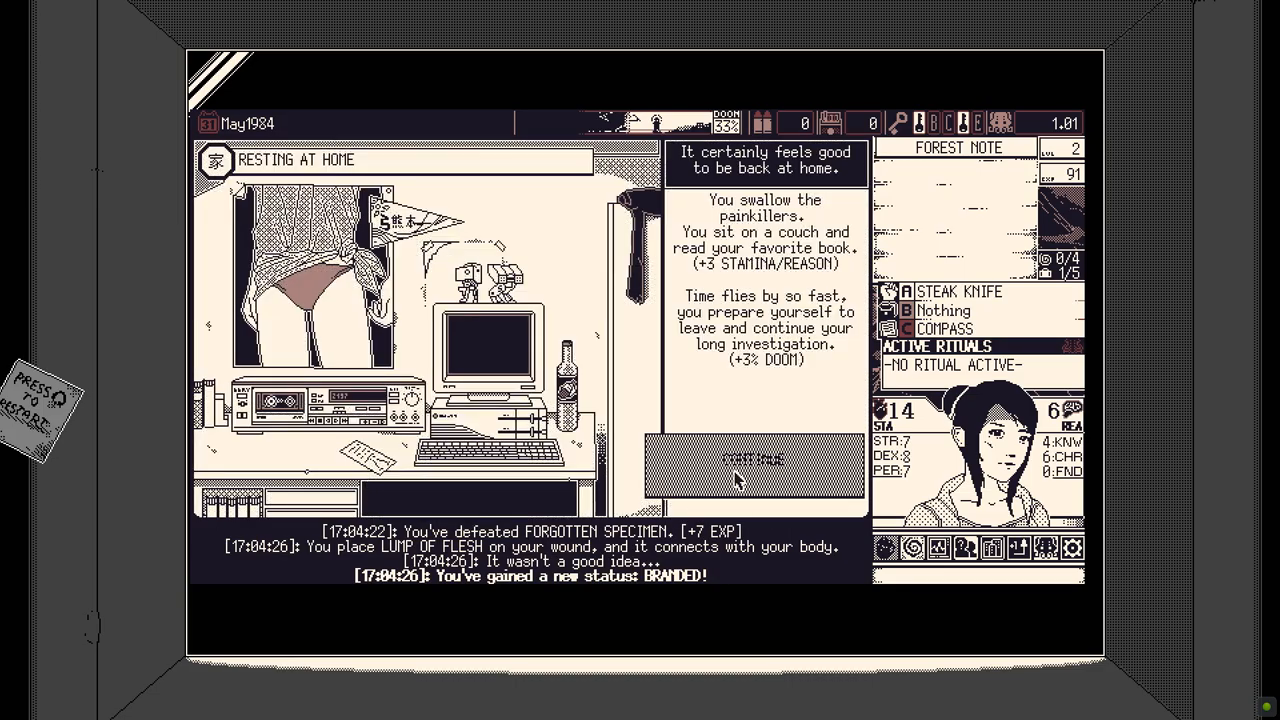
pyautogui.click(755, 459)
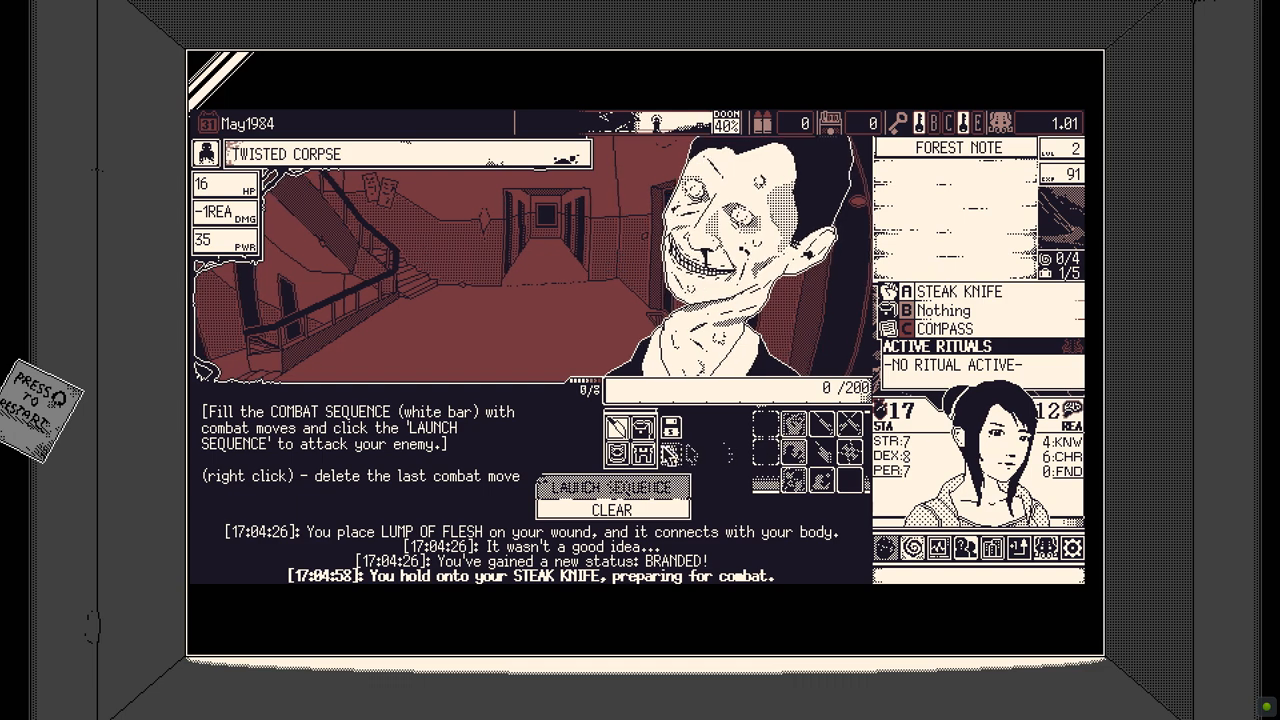
pyautogui.moveTo(642, 455)
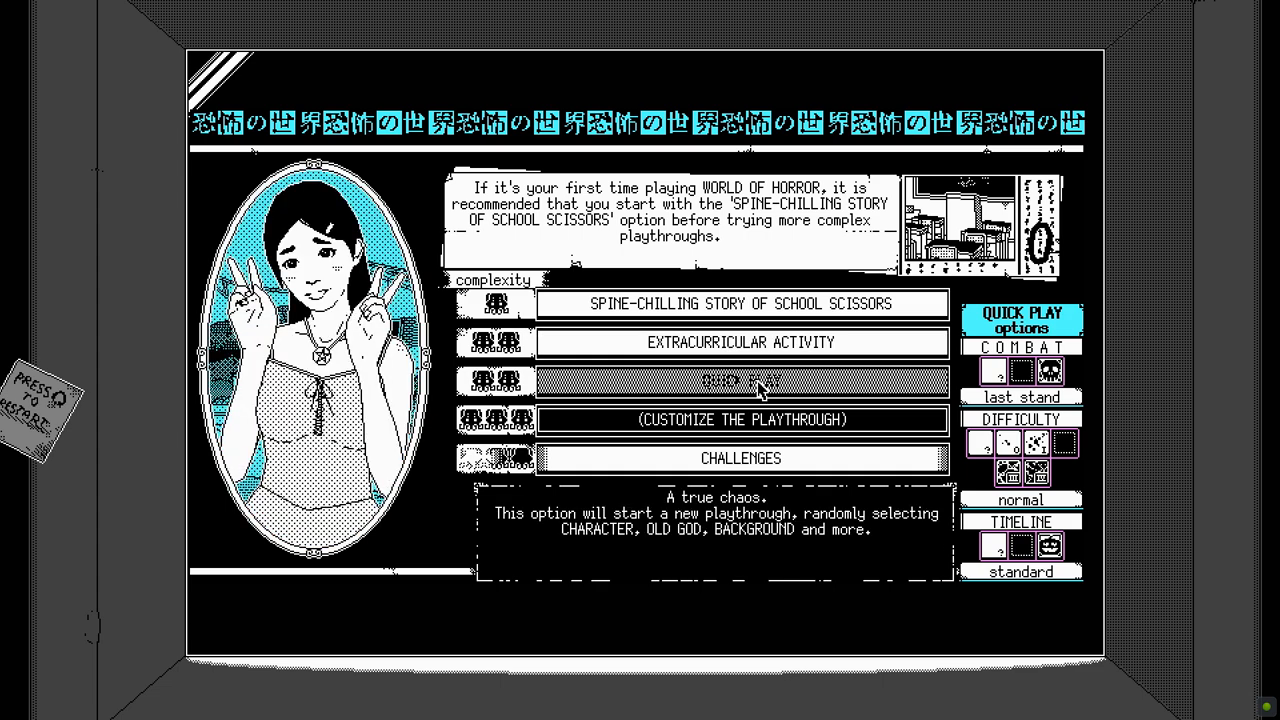
pyautogui.moveTo(741, 458)
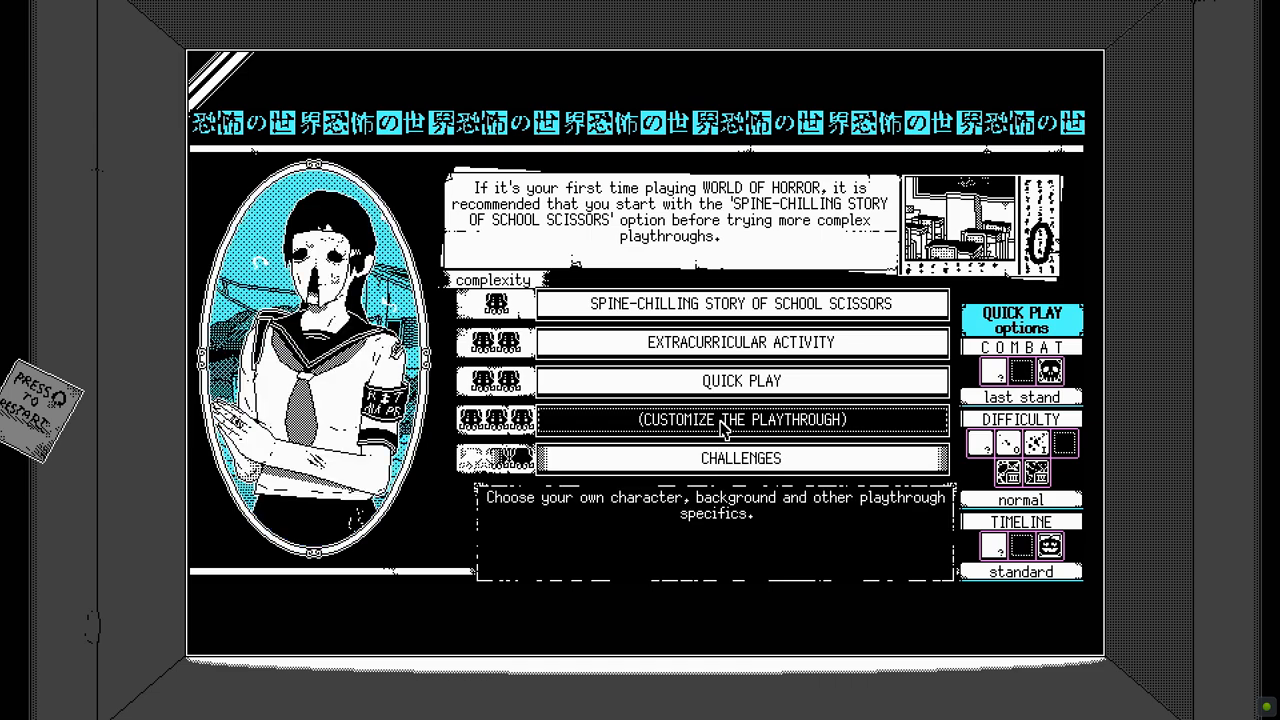
# Choose a playthrough and confirm the suitcase screen to begin the School Scissors run.
pyautogui.click(742, 419)
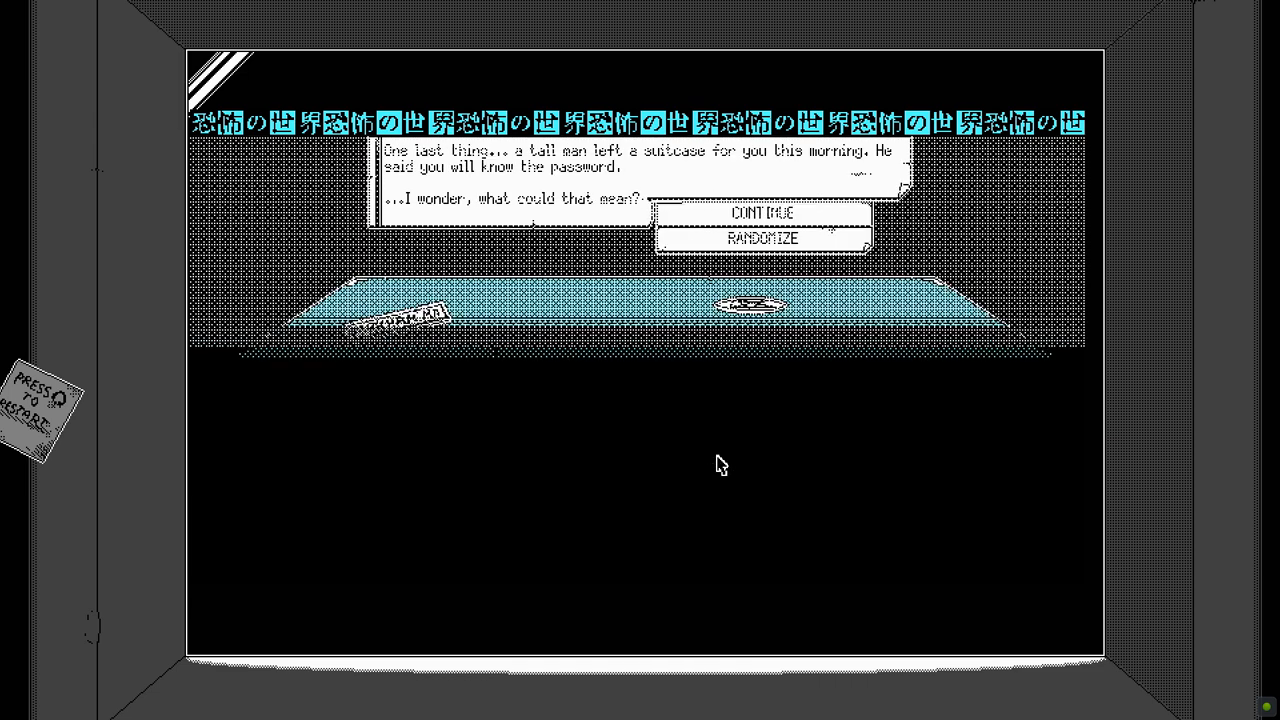
pyautogui.click(762, 214)
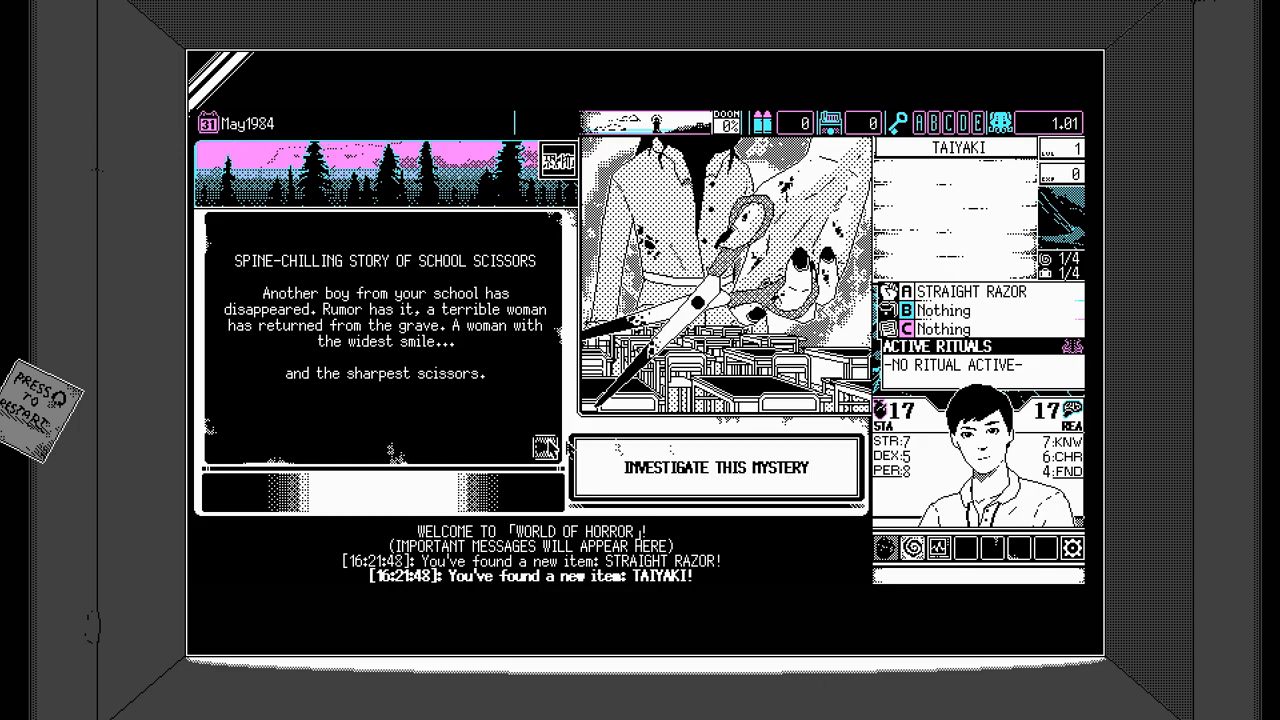
# Advance the School Scissors intro and choose INVESTIGATE THIS MYSTERY.
pyautogui.click(543, 447)
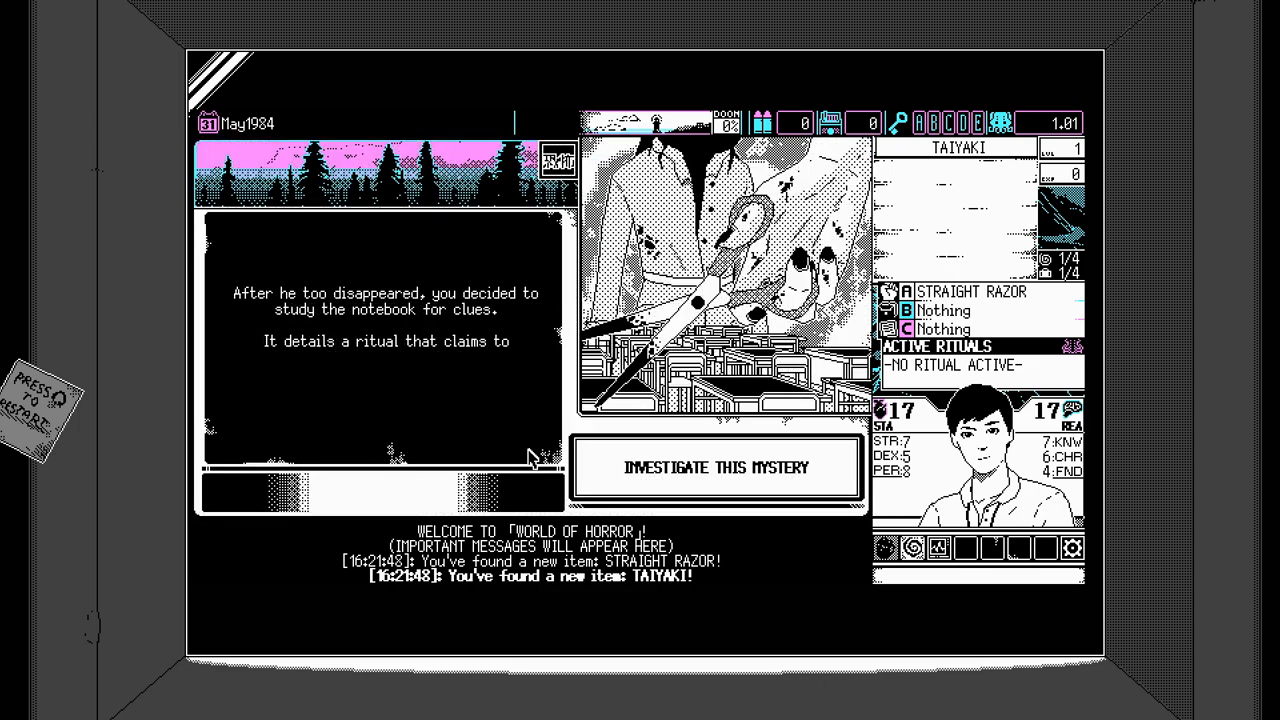
pyautogui.click(716, 467)
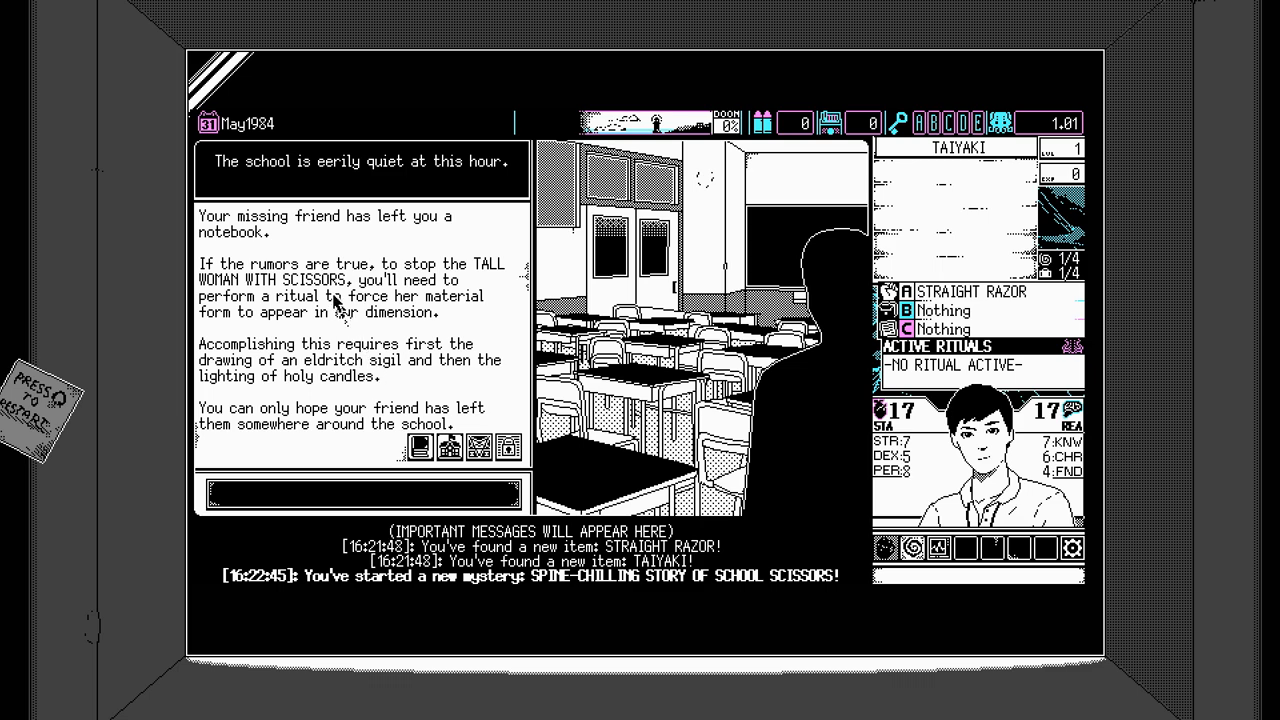
pyautogui.moveTo(310, 390)
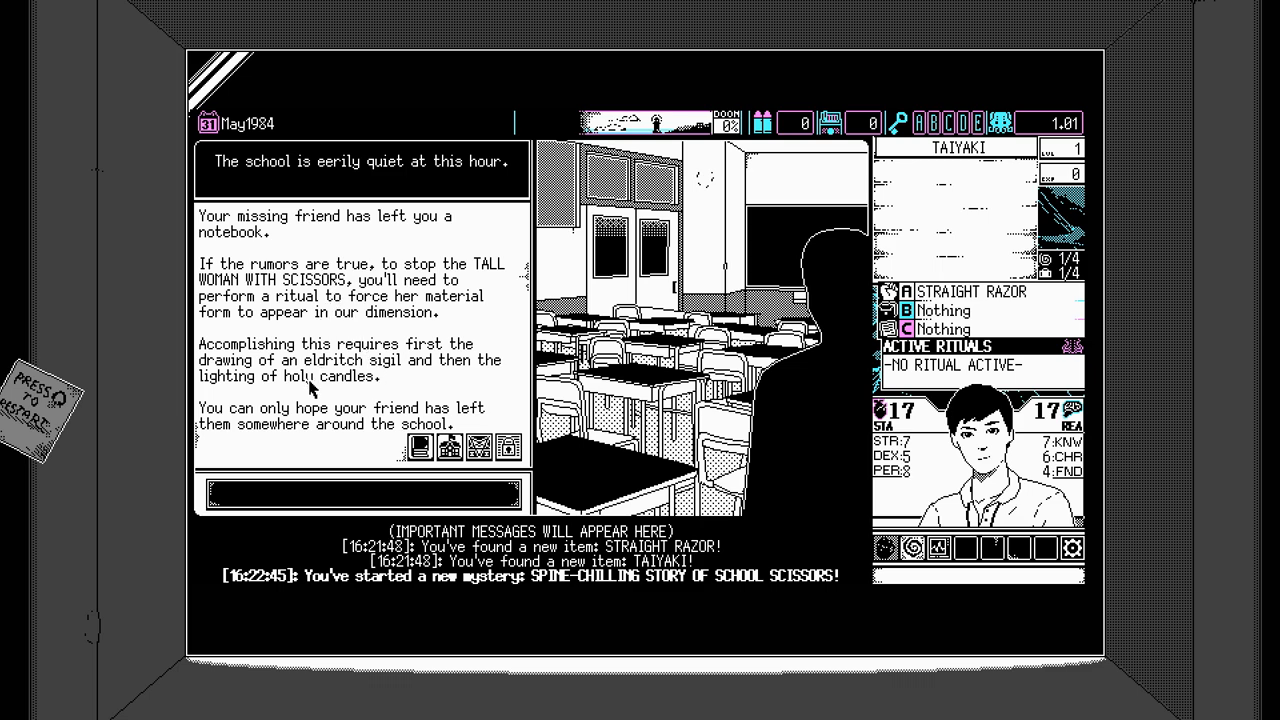
pyautogui.moveTo(418, 448)
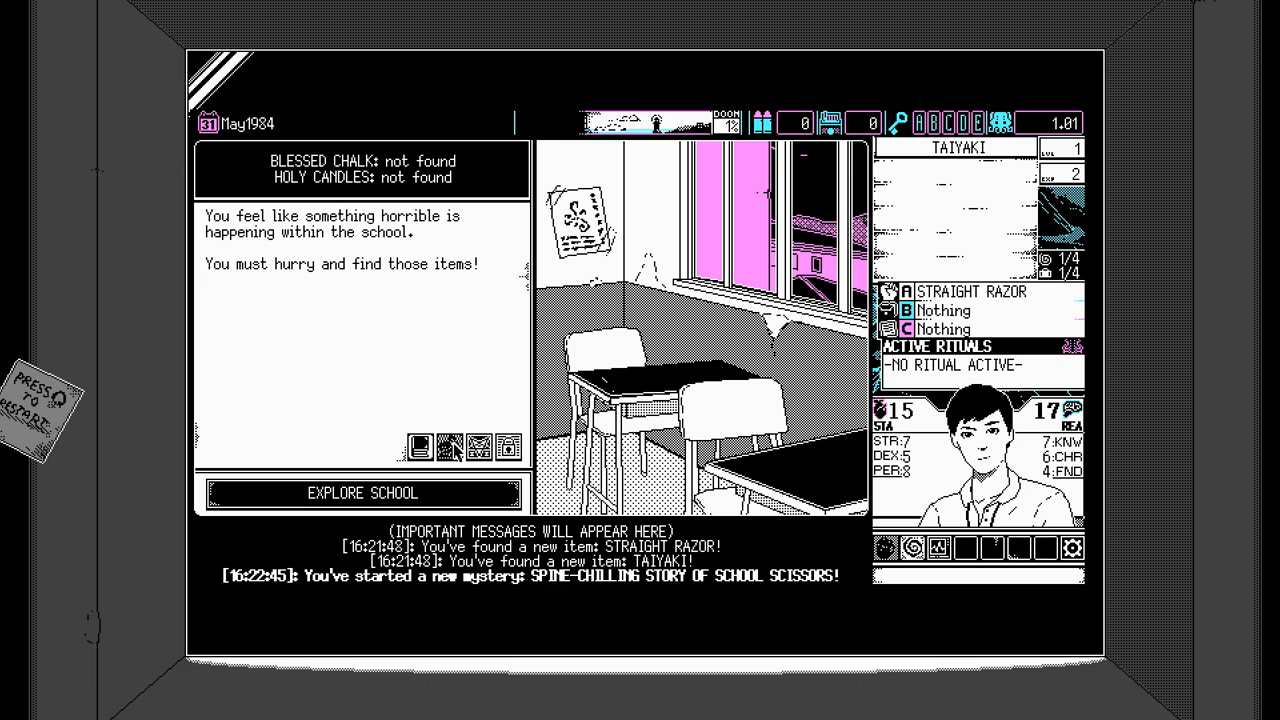
# Explore the school and approach the black doll in the gym.
pyautogui.click(362, 493)
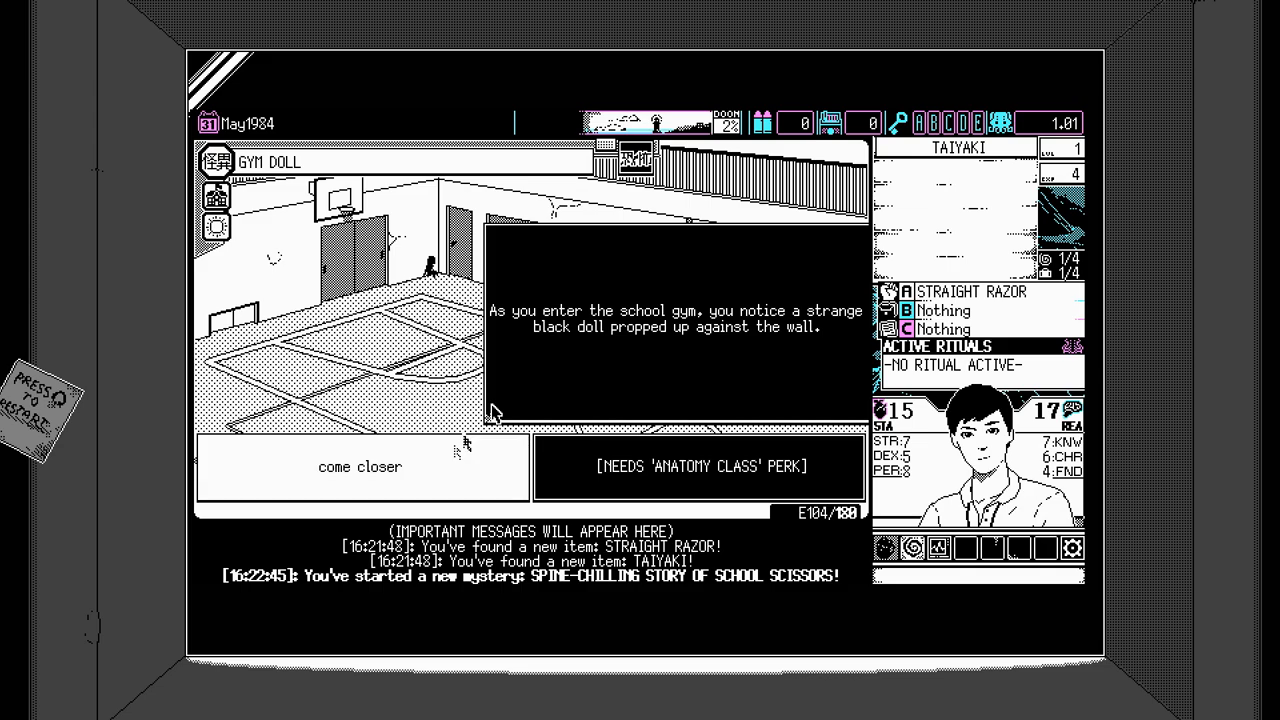
pyautogui.click(359, 466)
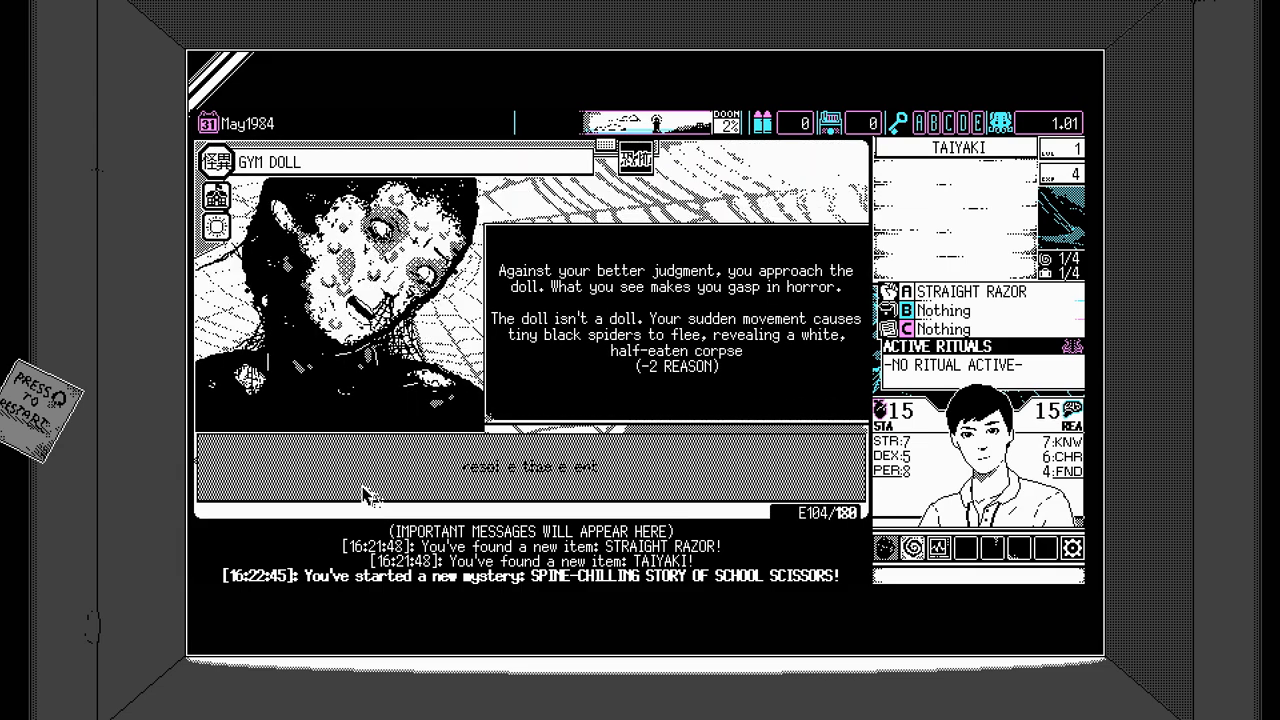
pyautogui.moveTo(390, 478)
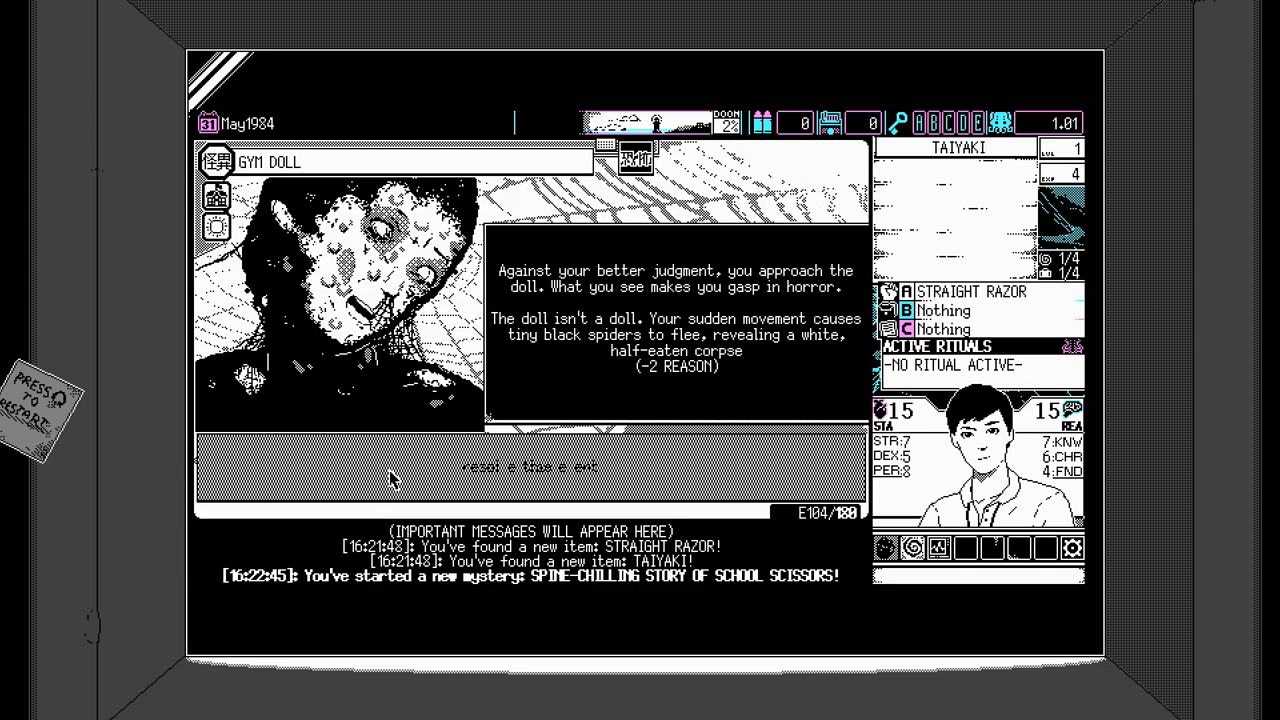
pyautogui.moveTo(425, 465)
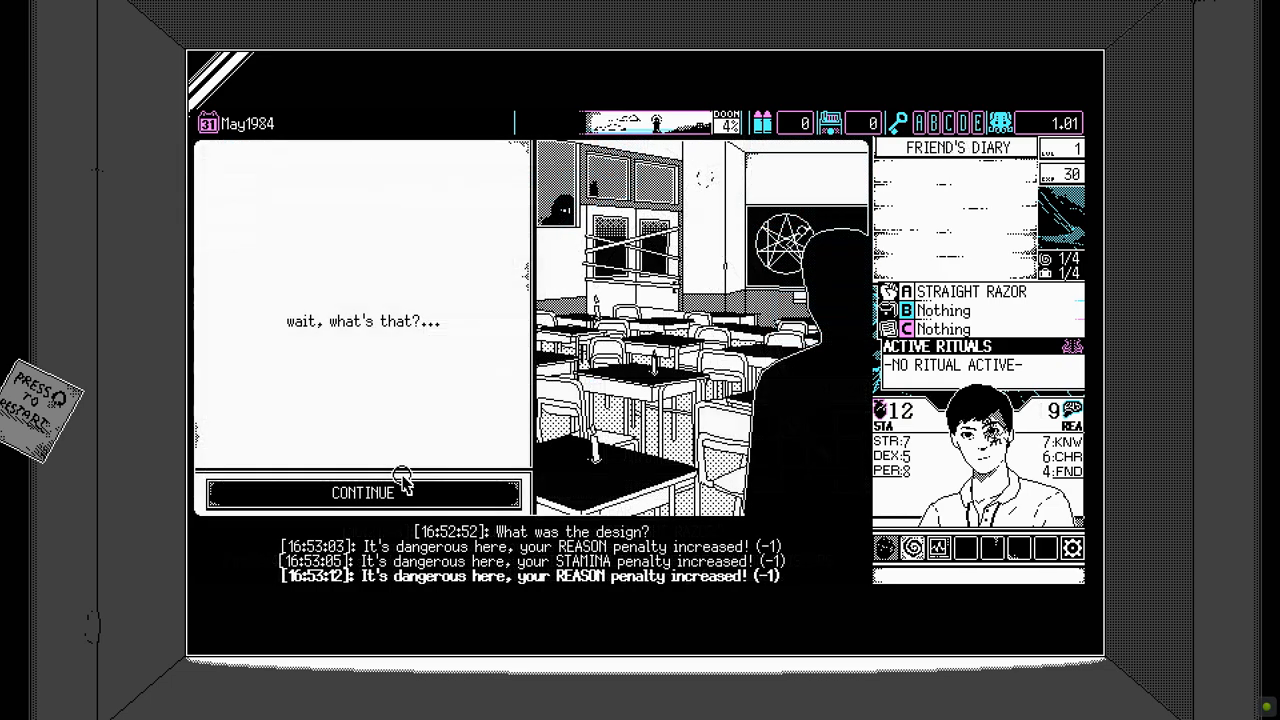
# Continue the classroom scene and prepare for combat against the three-faced Scissor Woman.
pyautogui.click(363, 492)
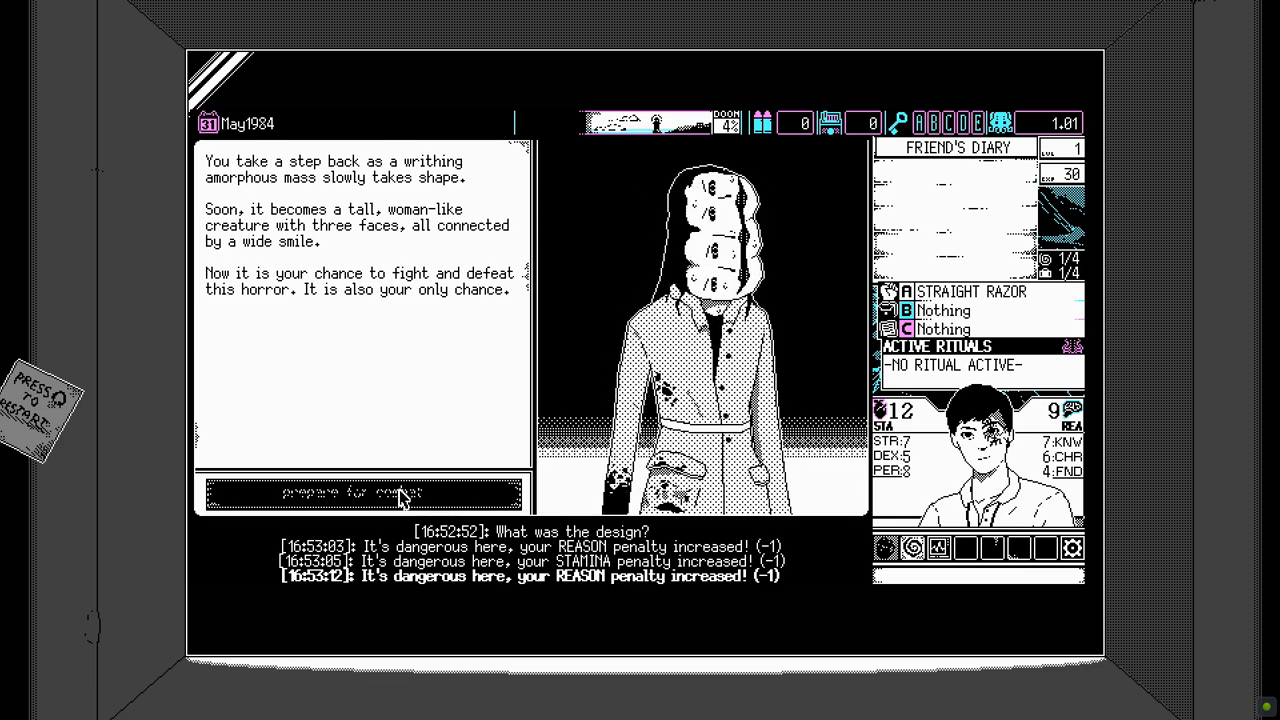
pyautogui.click(364, 493)
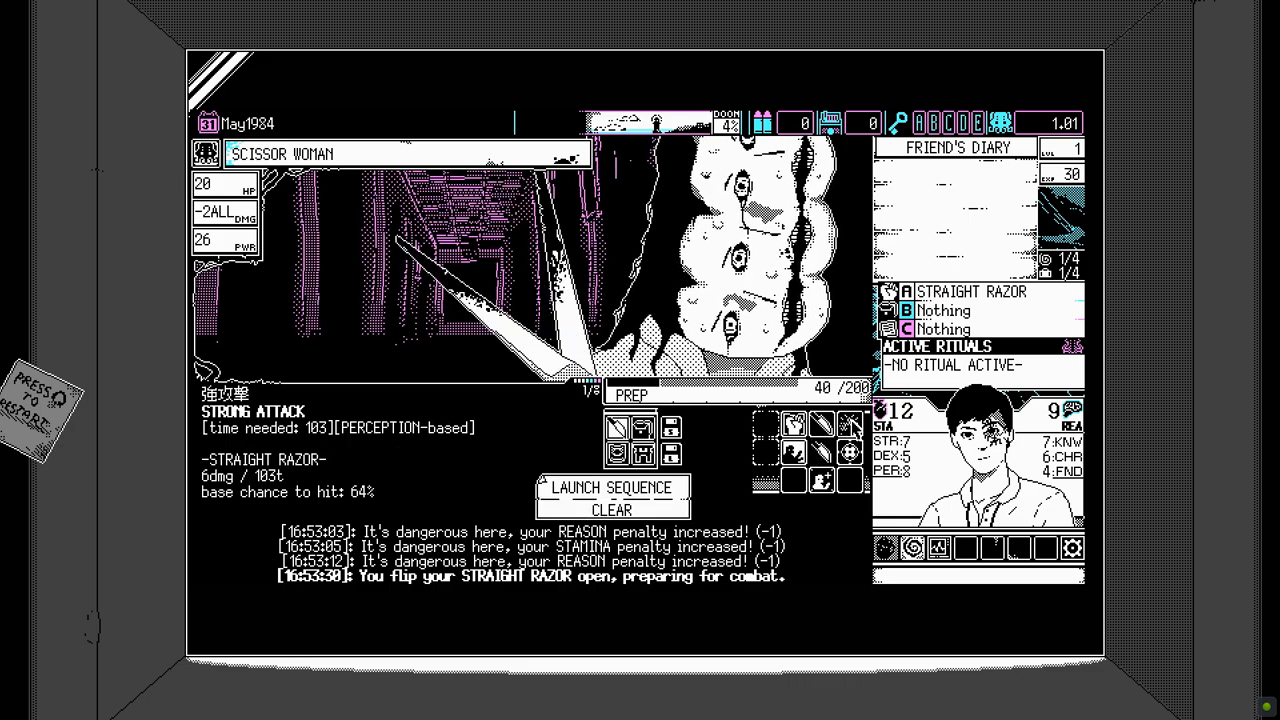
# Attack Scissor Woman with LAUNCH SEQUENCE, then skip the Ending A and summary screens.
pyautogui.click(611, 488)
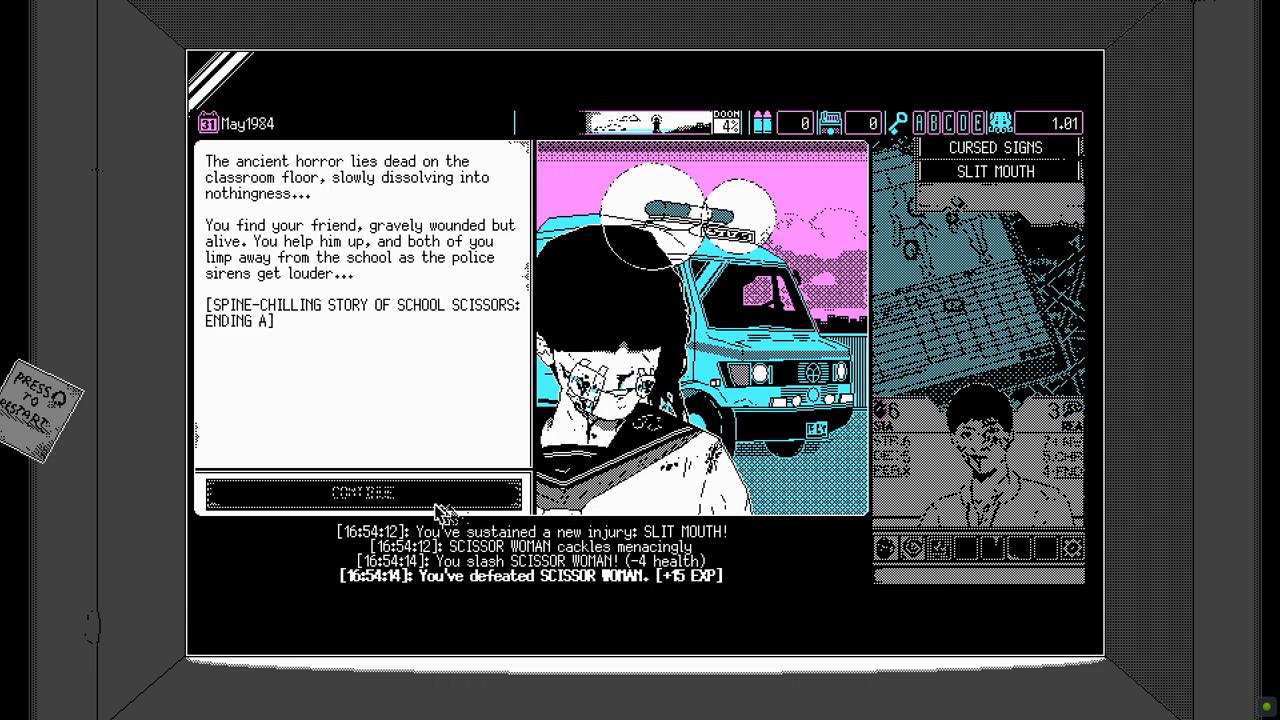
pyautogui.click(364, 491)
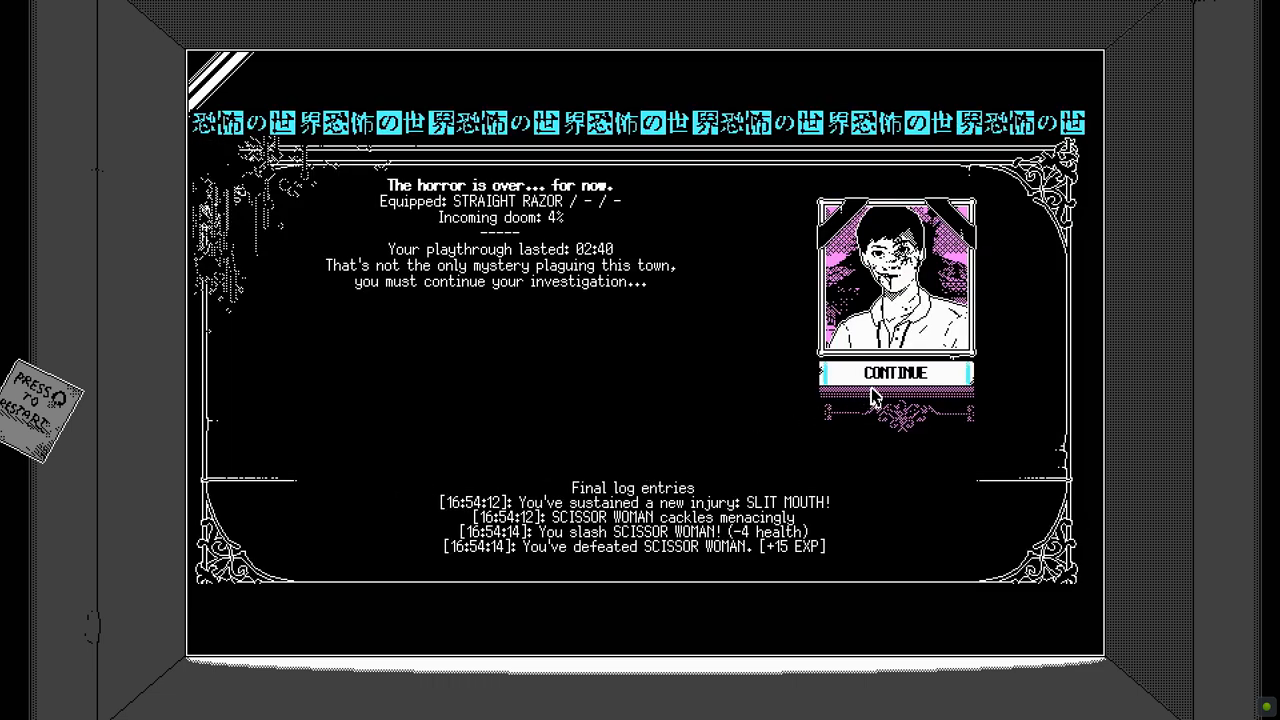
pyautogui.click(895, 372)
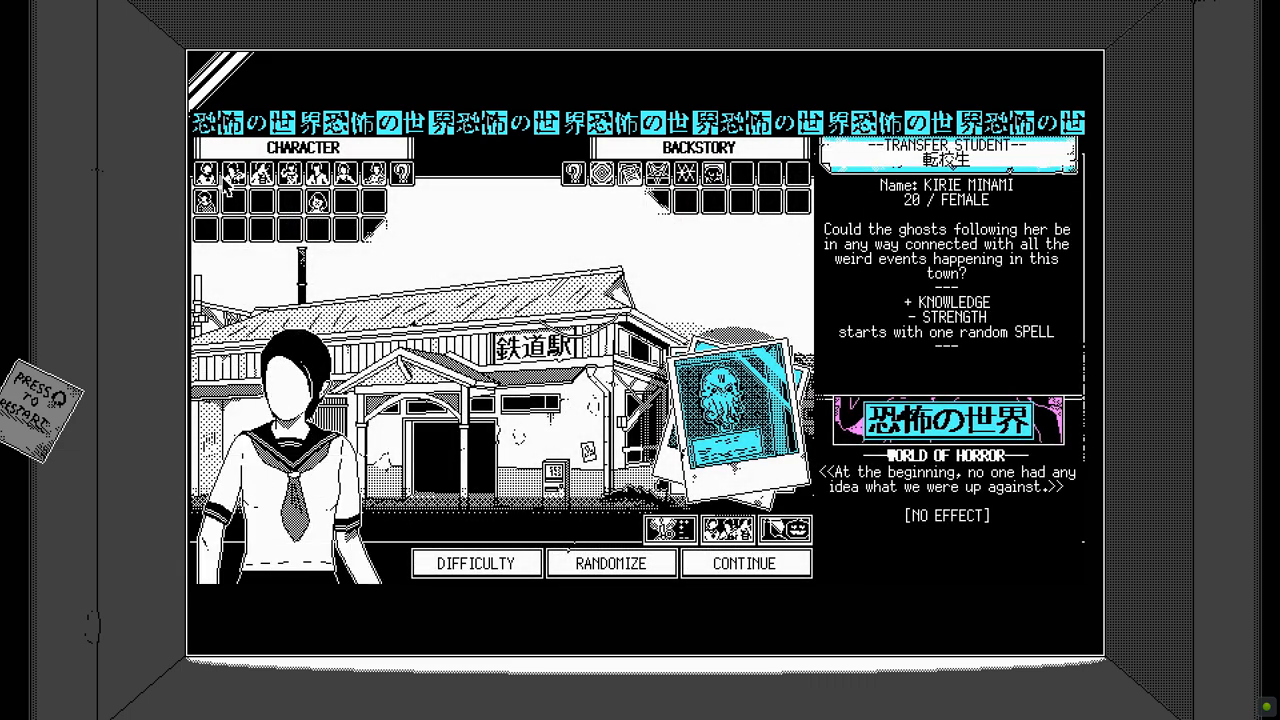
# Preview the photographer and transfer student, then choose Aiko, the Swimming Team Captain.
pyautogui.click(293, 174)
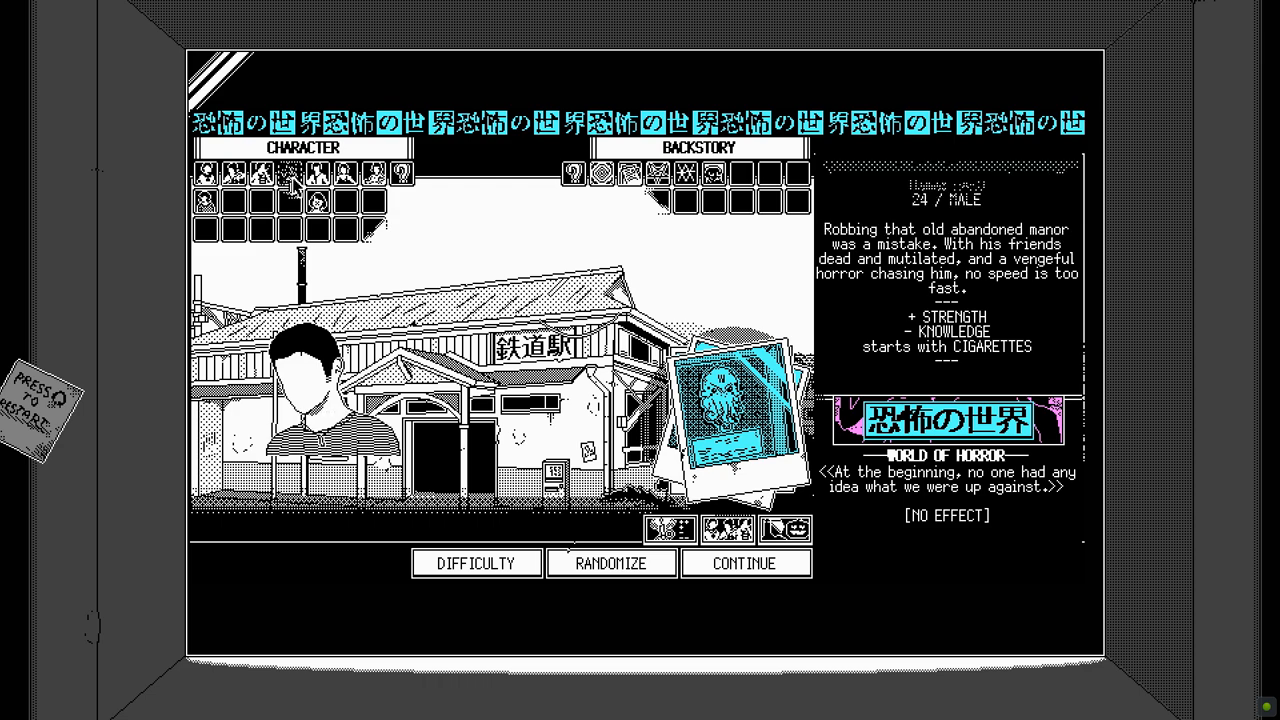
pyautogui.click(343, 177)
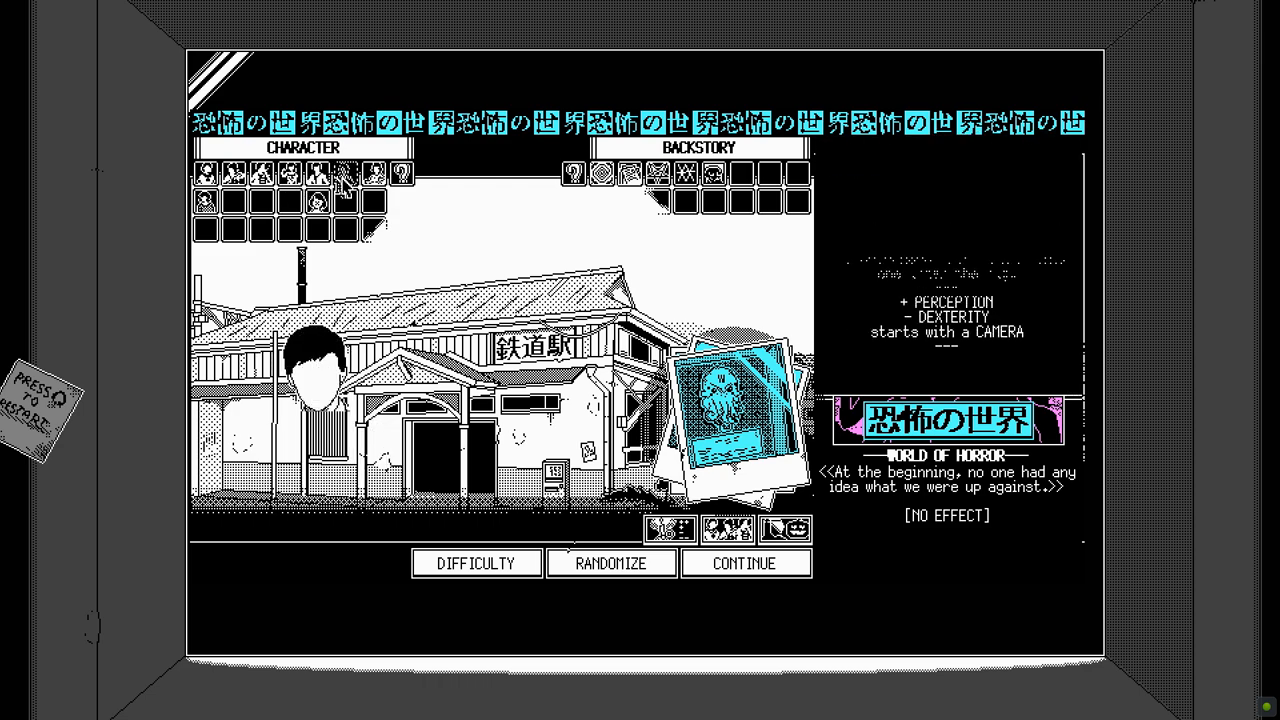
pyautogui.click(345, 197)
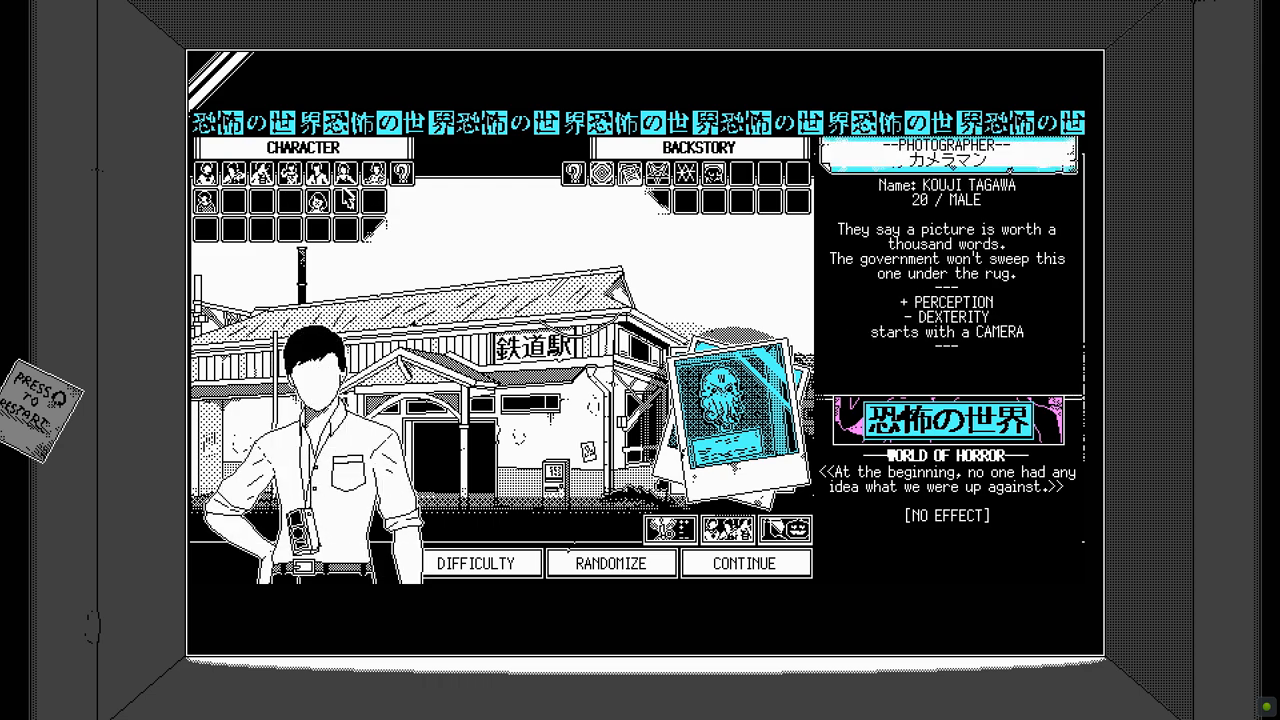
pyautogui.click(357, 175)
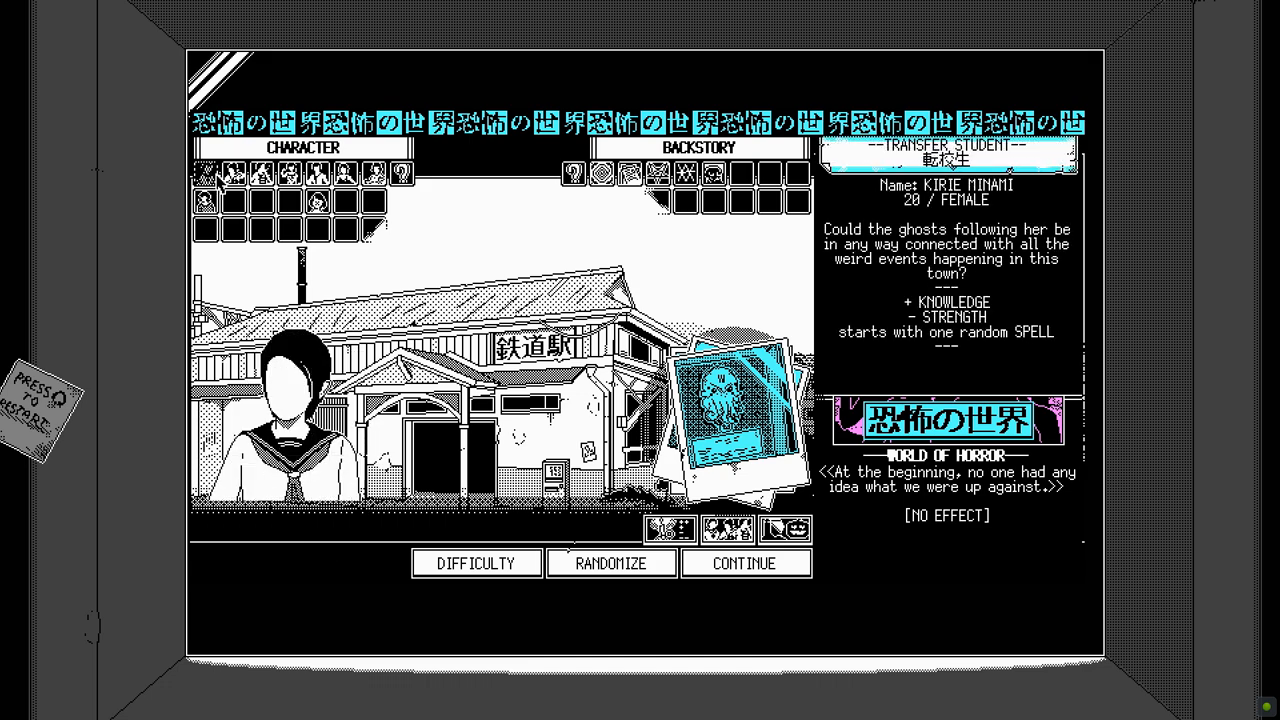
pyautogui.click(237, 174)
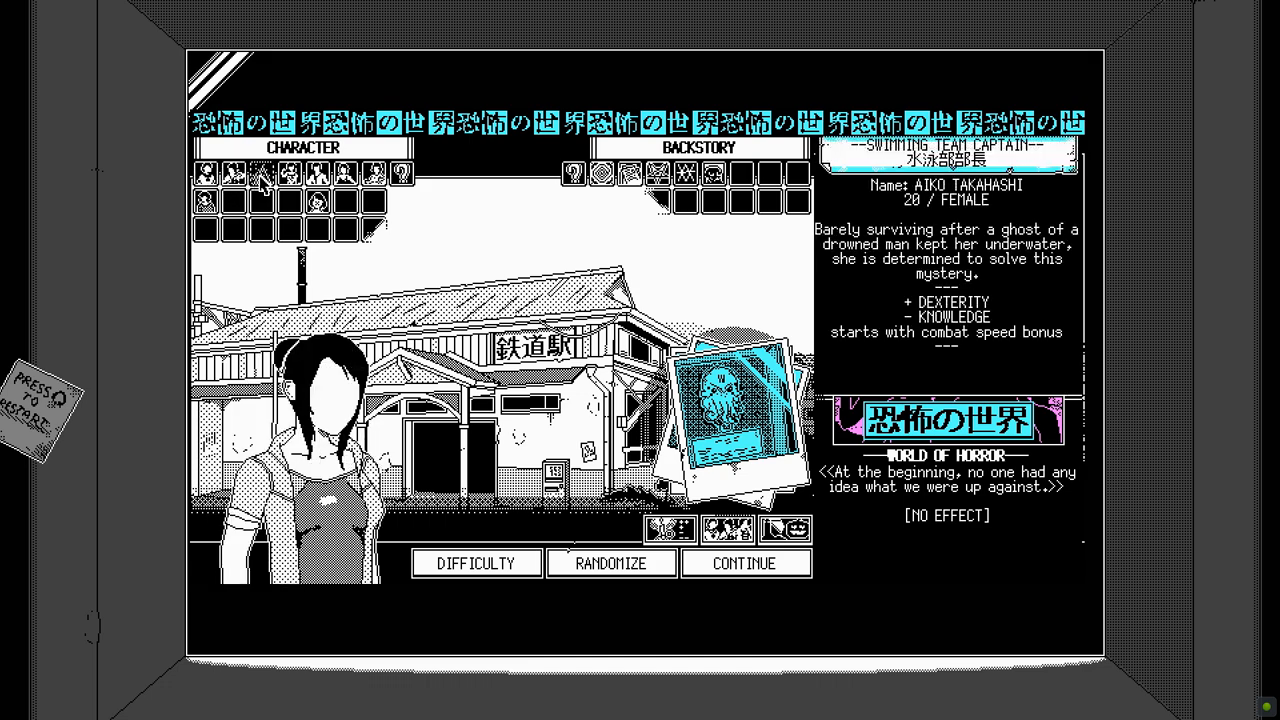
# Preview the Class of 198X, Hunted by the Cult and Ill-Fated backstories, then reselect World of Horror.
pyautogui.click(568, 175)
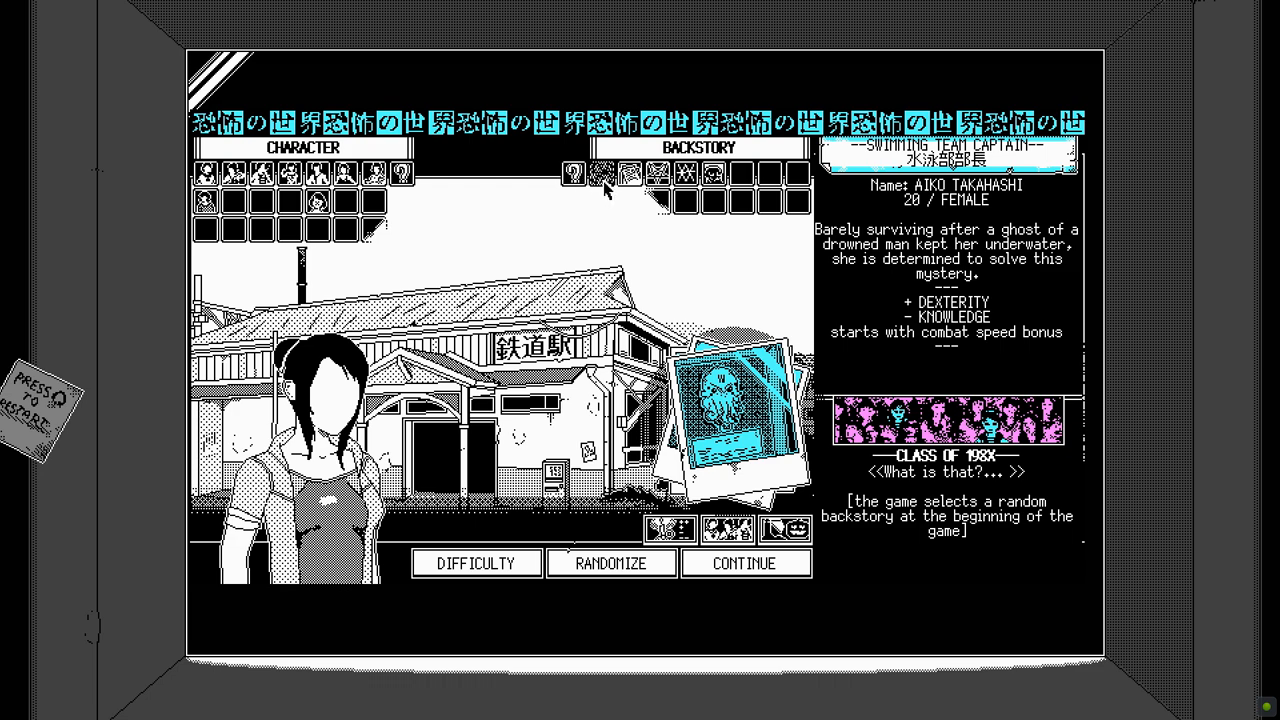
pyautogui.click(611, 176)
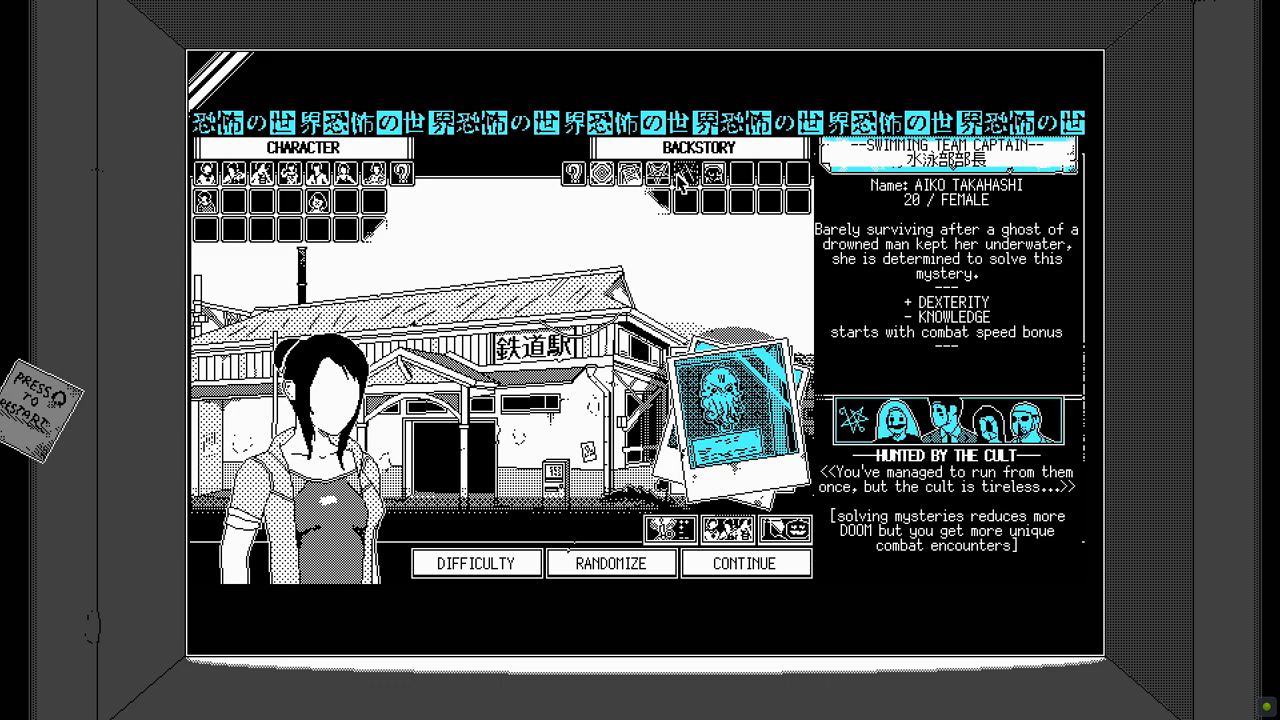
pyautogui.click(701, 174)
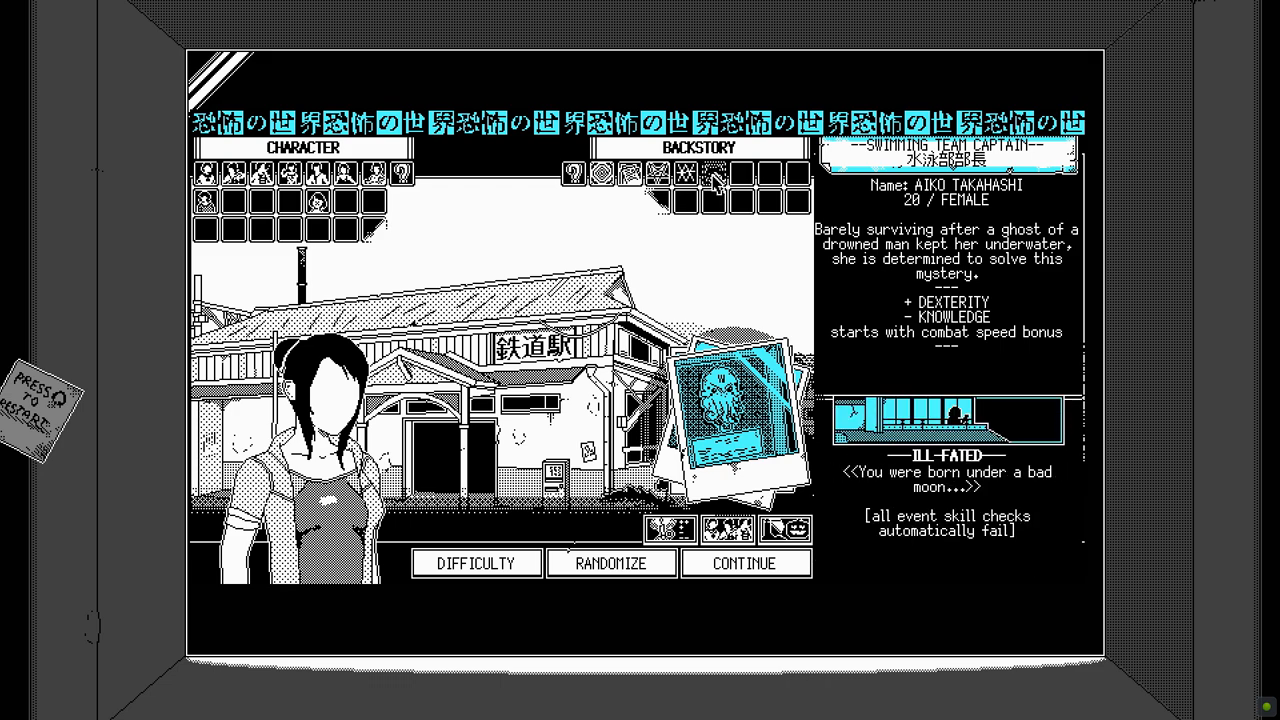
pyautogui.click(600, 174)
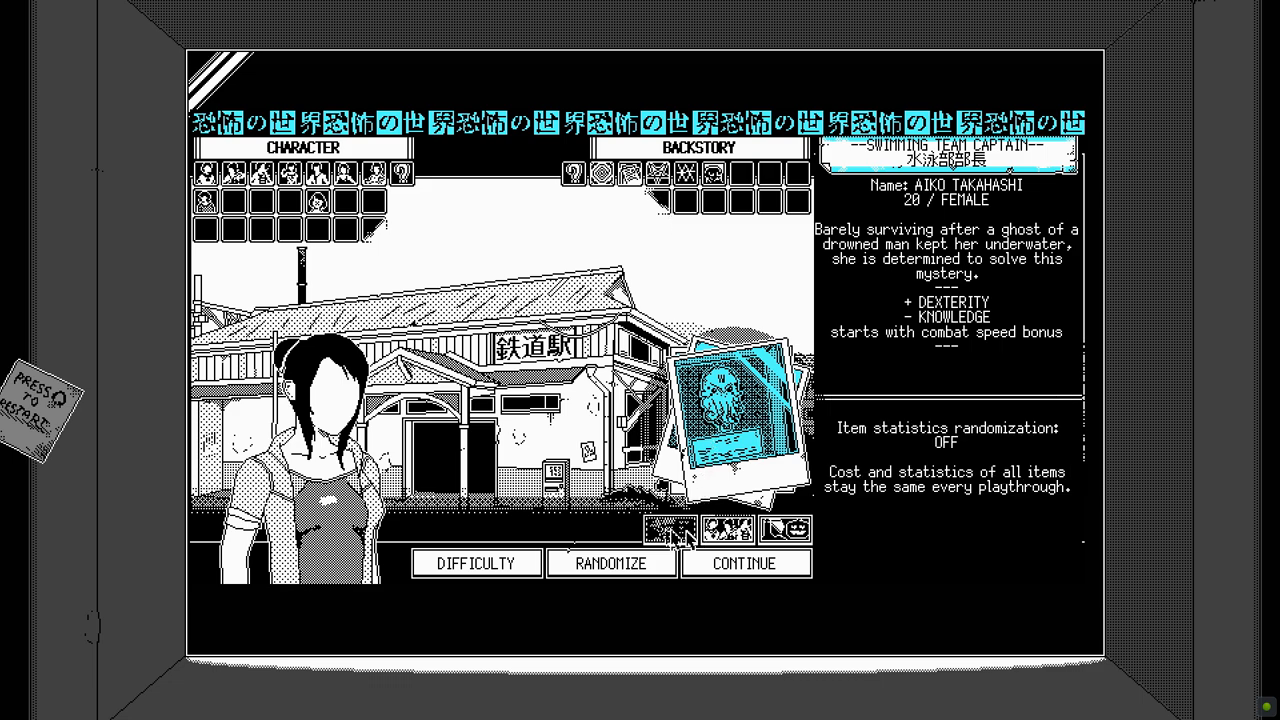
pyautogui.click(744, 562)
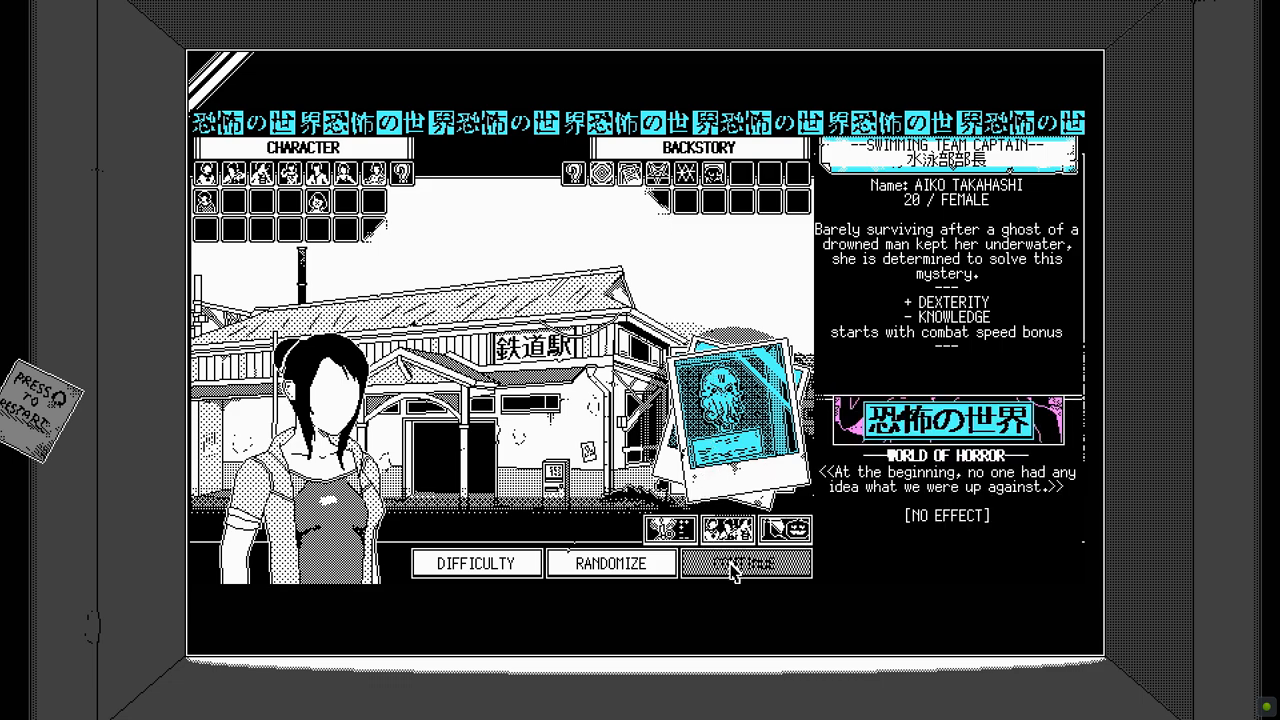
# Confirm Aiko, pick the Herald of the Shattered Court, and dismiss the Curious Call.
pyautogui.click(745, 562)
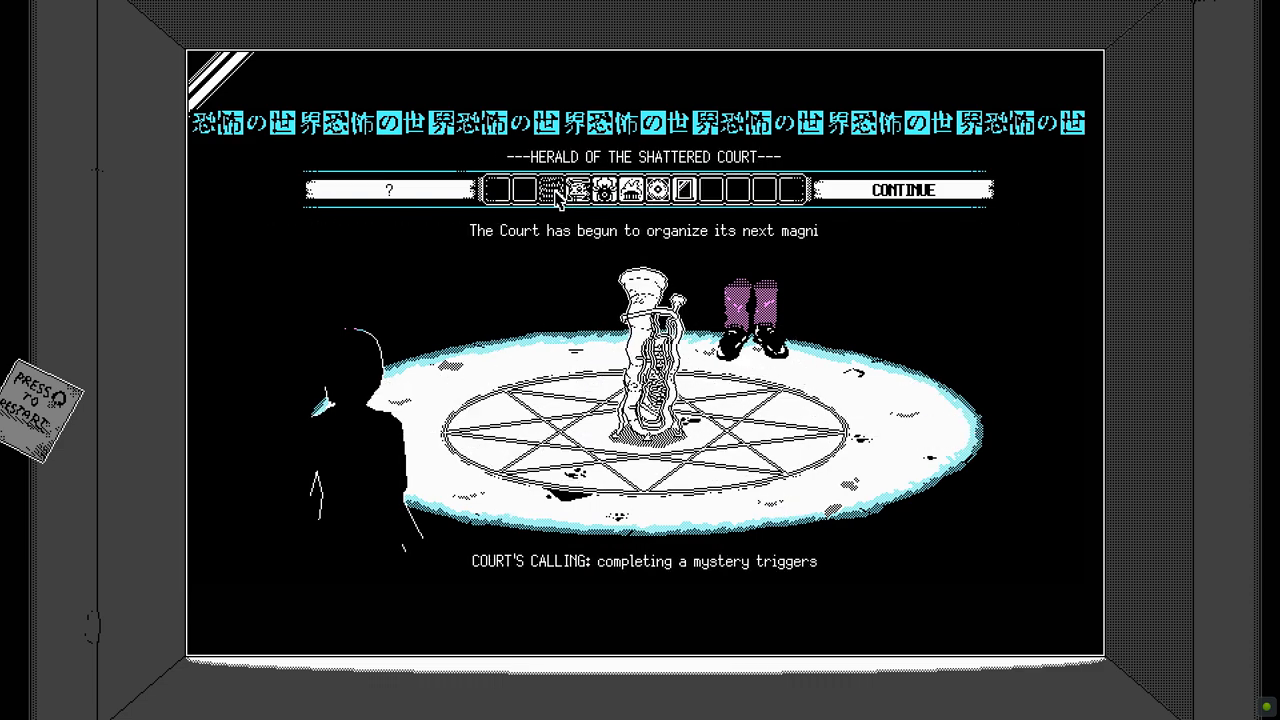
pyautogui.click(901, 189)
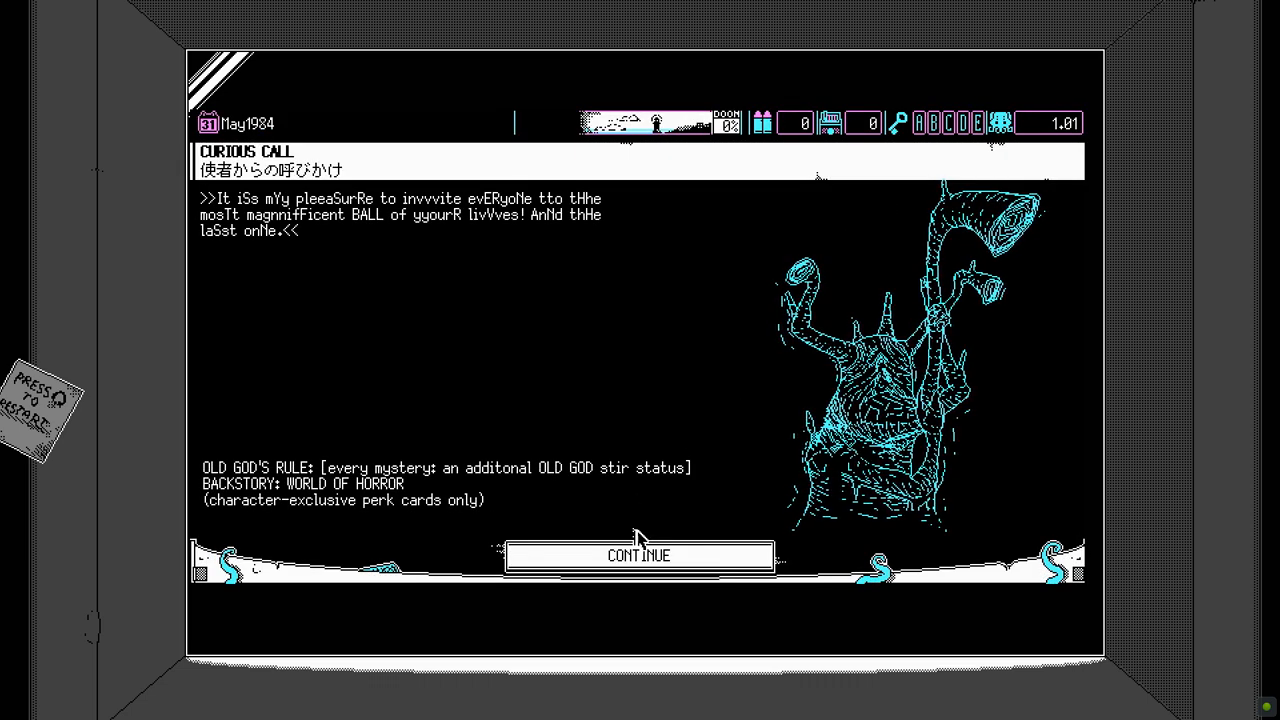
pyautogui.click(638, 555)
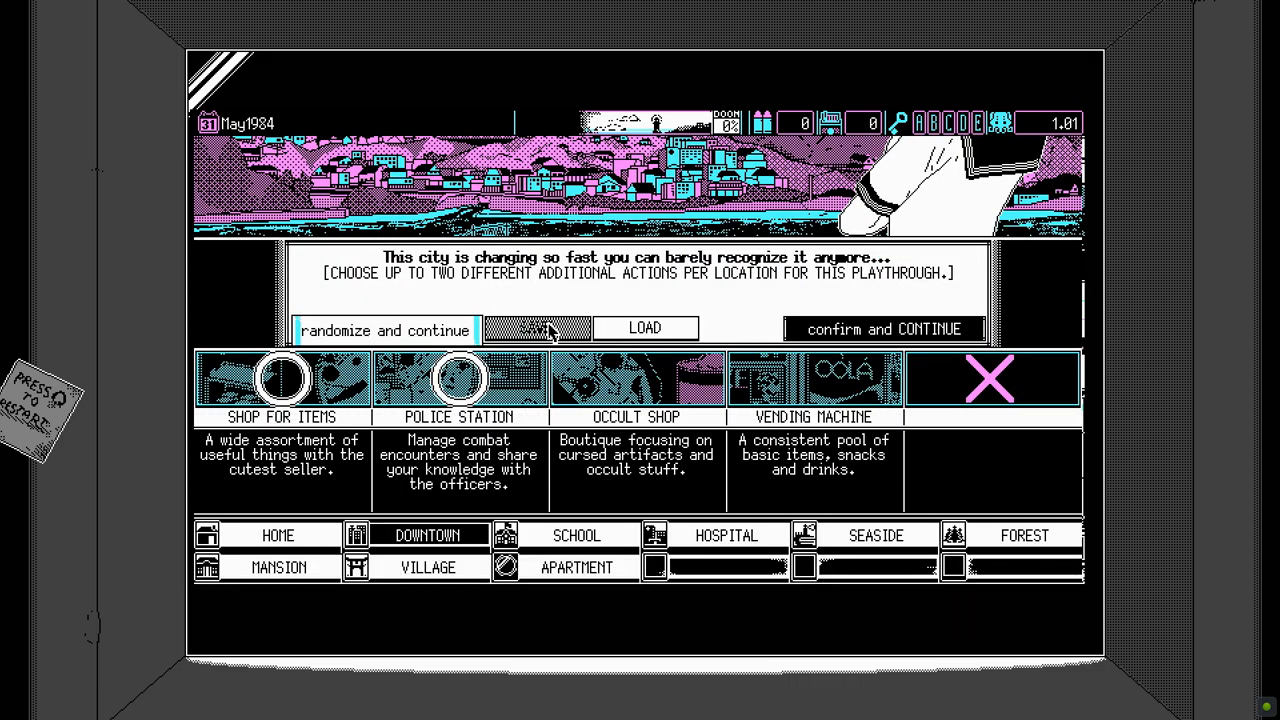
pyautogui.moveTo(455, 470)
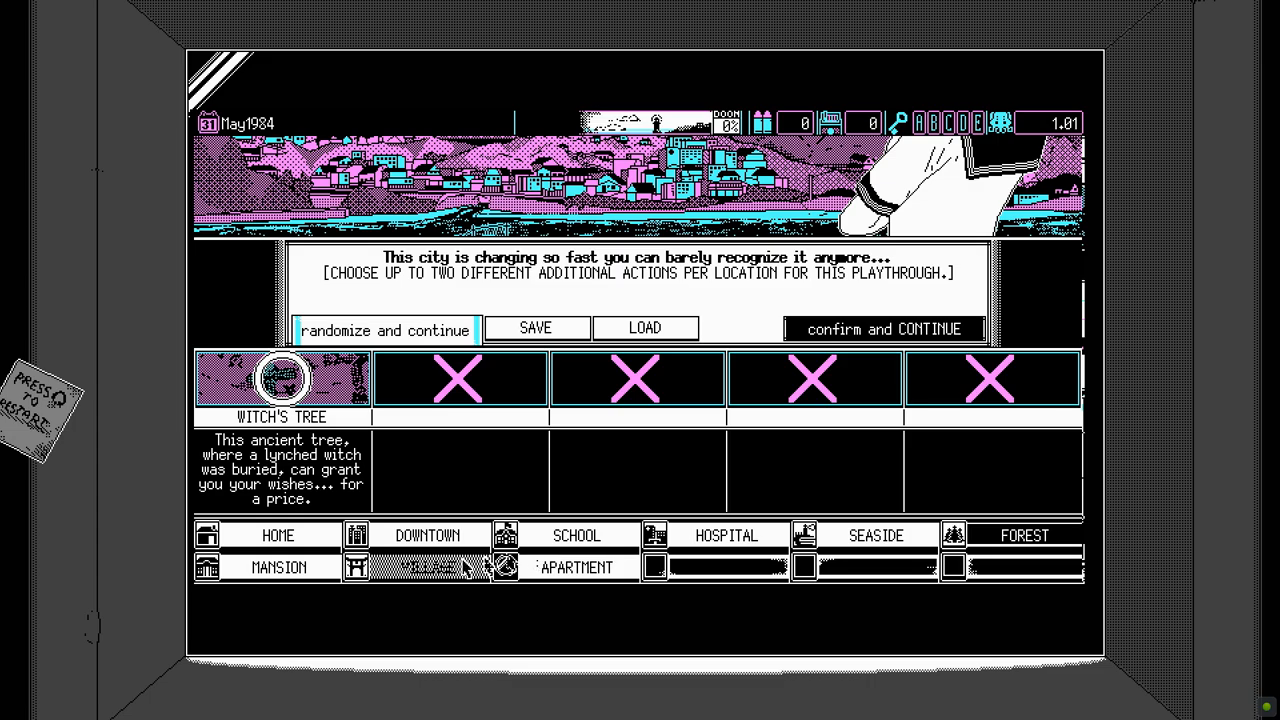
# Review the village's extra location actions.
pyautogui.click(576, 534)
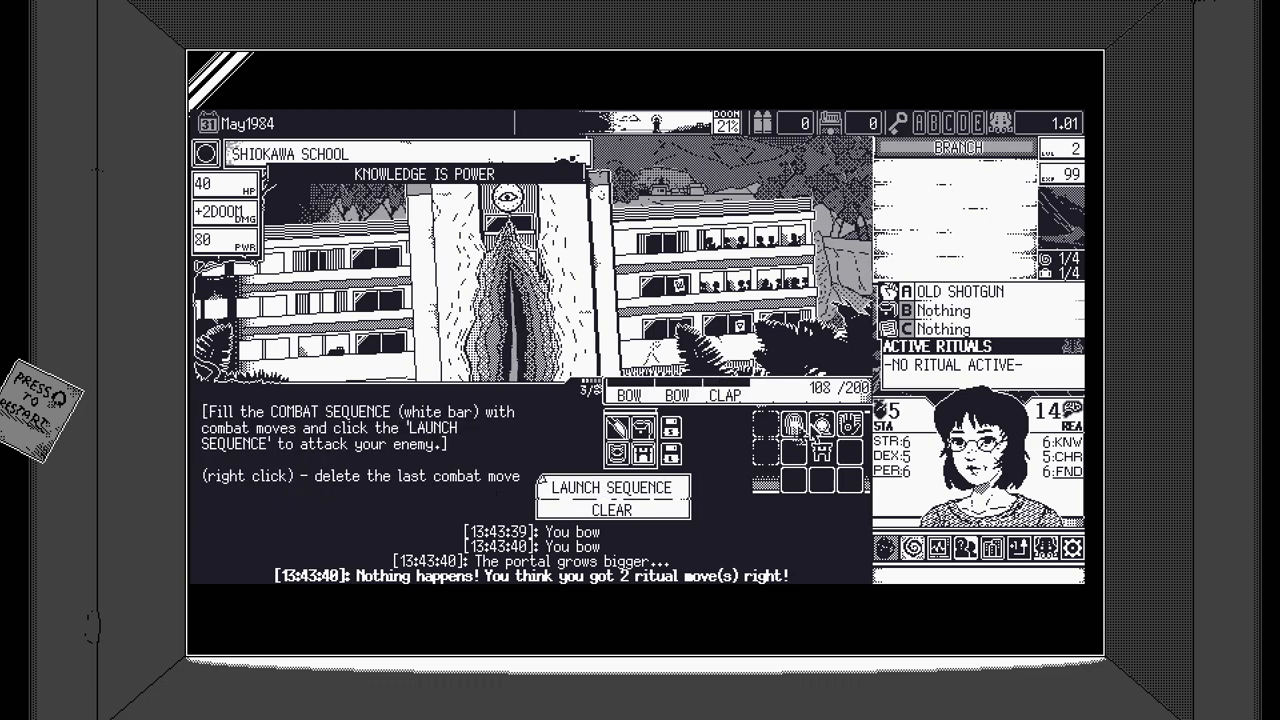
# Launch the bow ritual moves and offer the jar of blood to the salesman.
pyautogui.click(611, 489)
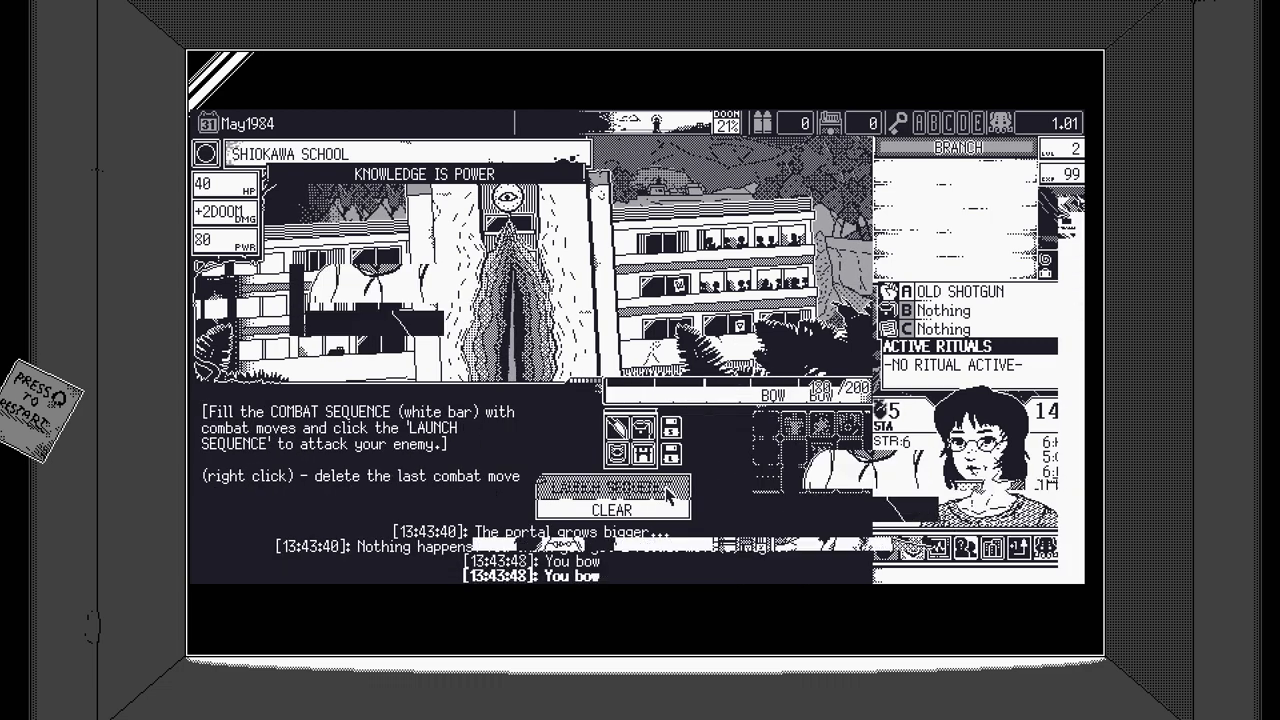
pyautogui.click(616, 491)
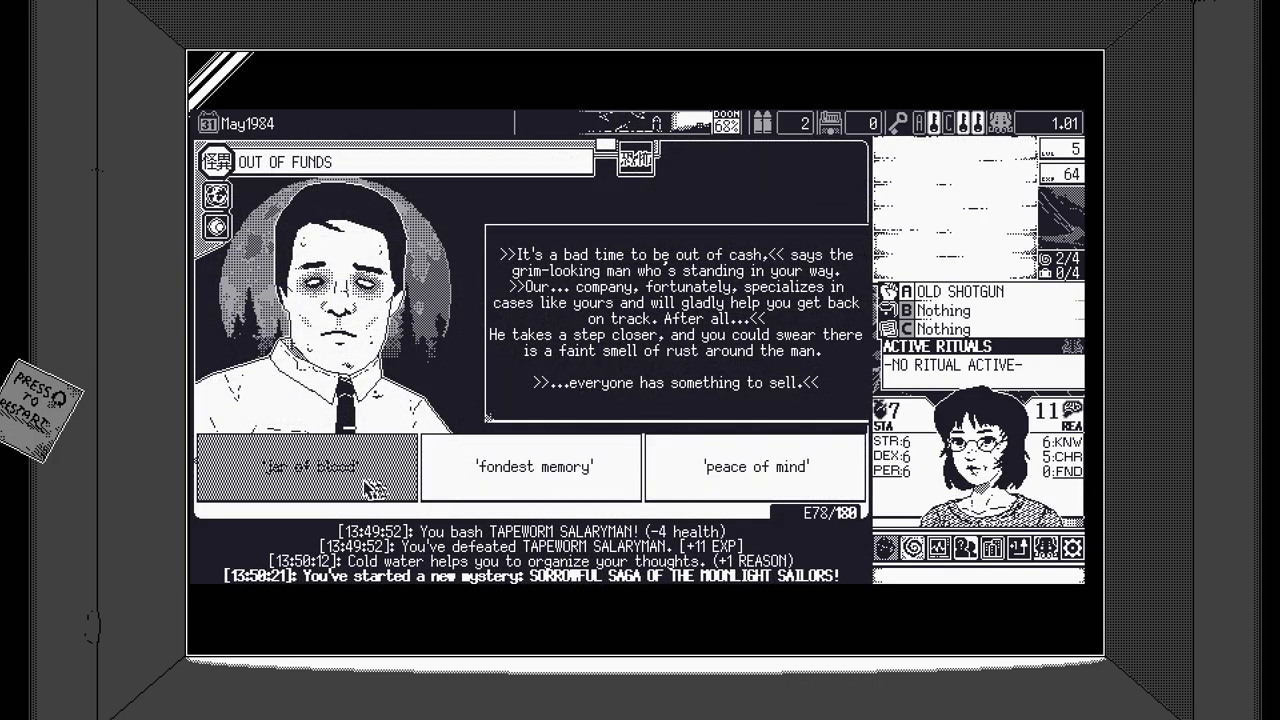
pyautogui.click(300, 466)
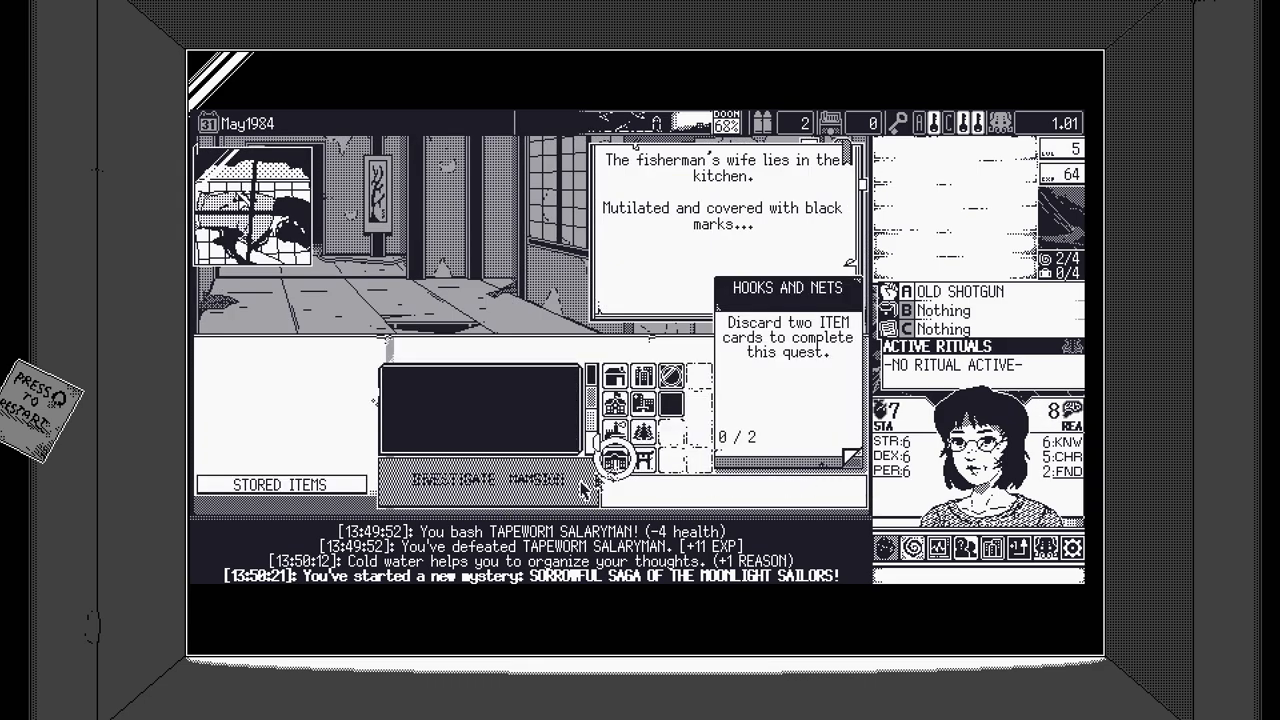
# Investigate the mansion, then travel home and finish resting.
pyautogui.click(485, 481)
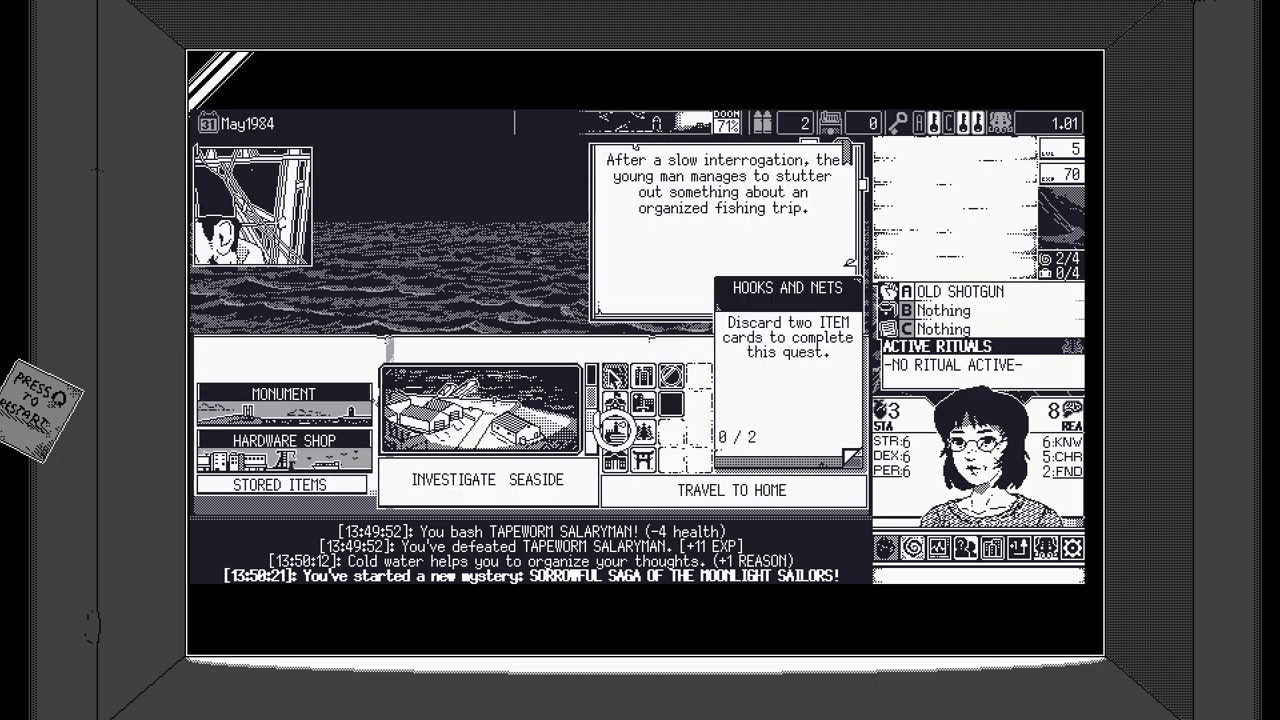
pyautogui.click(731, 490)
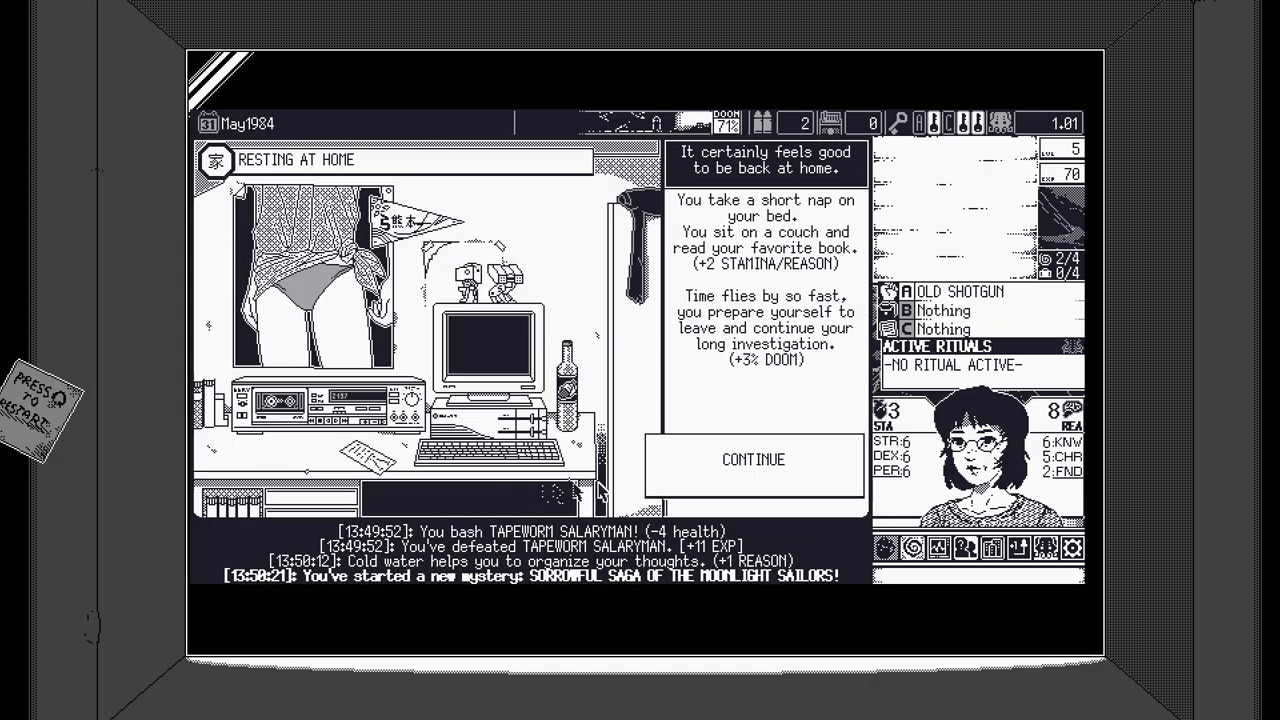
pyautogui.click(752, 460)
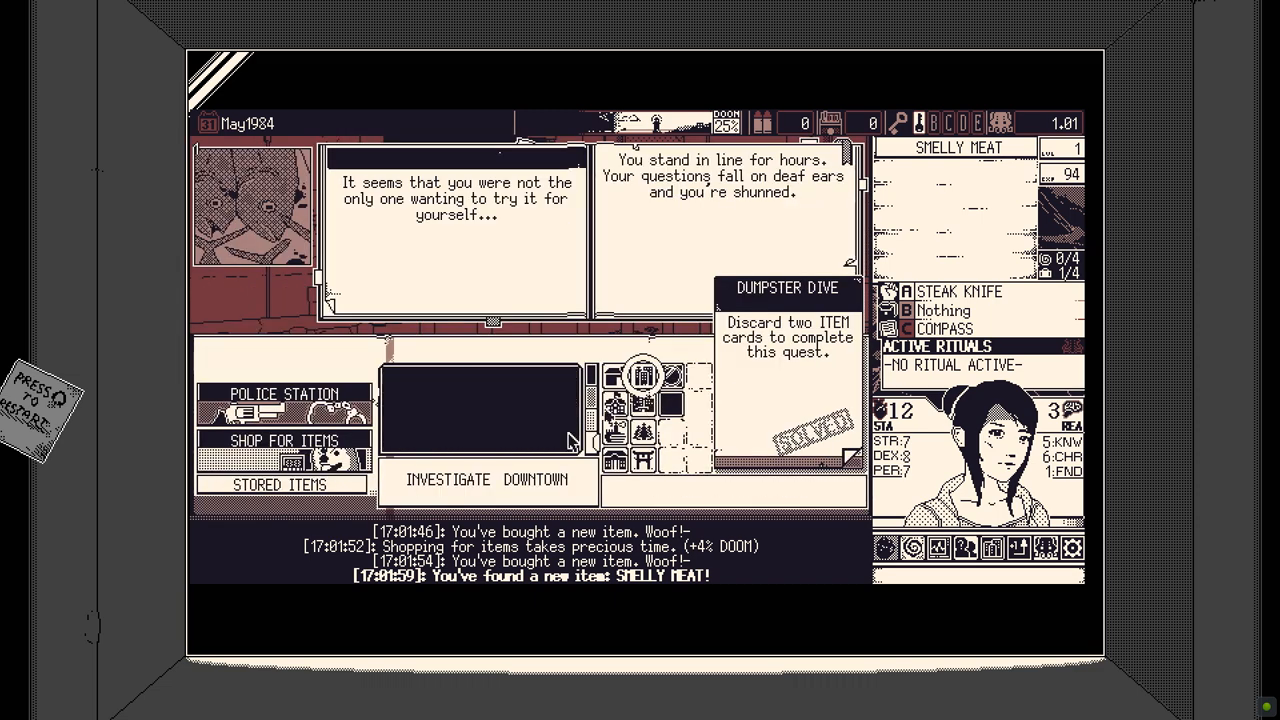
# Investigate Downtown and answer Father Yasugi's request for help.
pyautogui.click(488, 479)
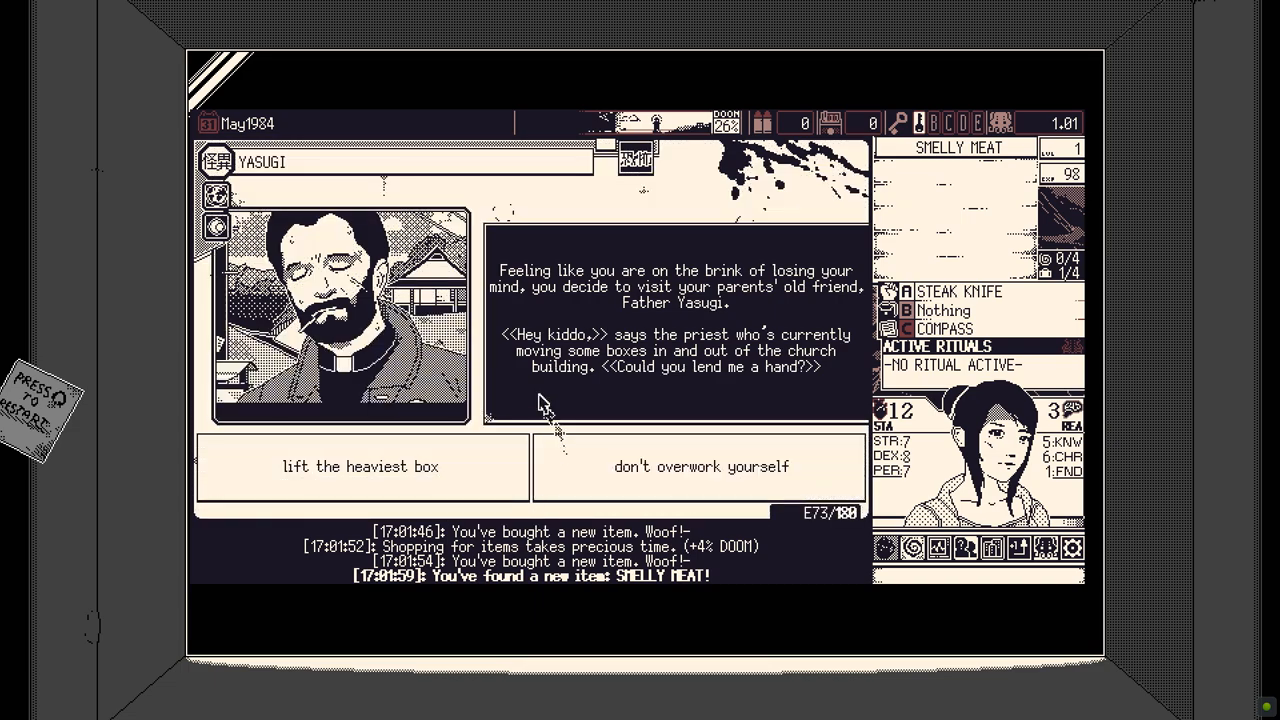
pyautogui.click(361, 466)
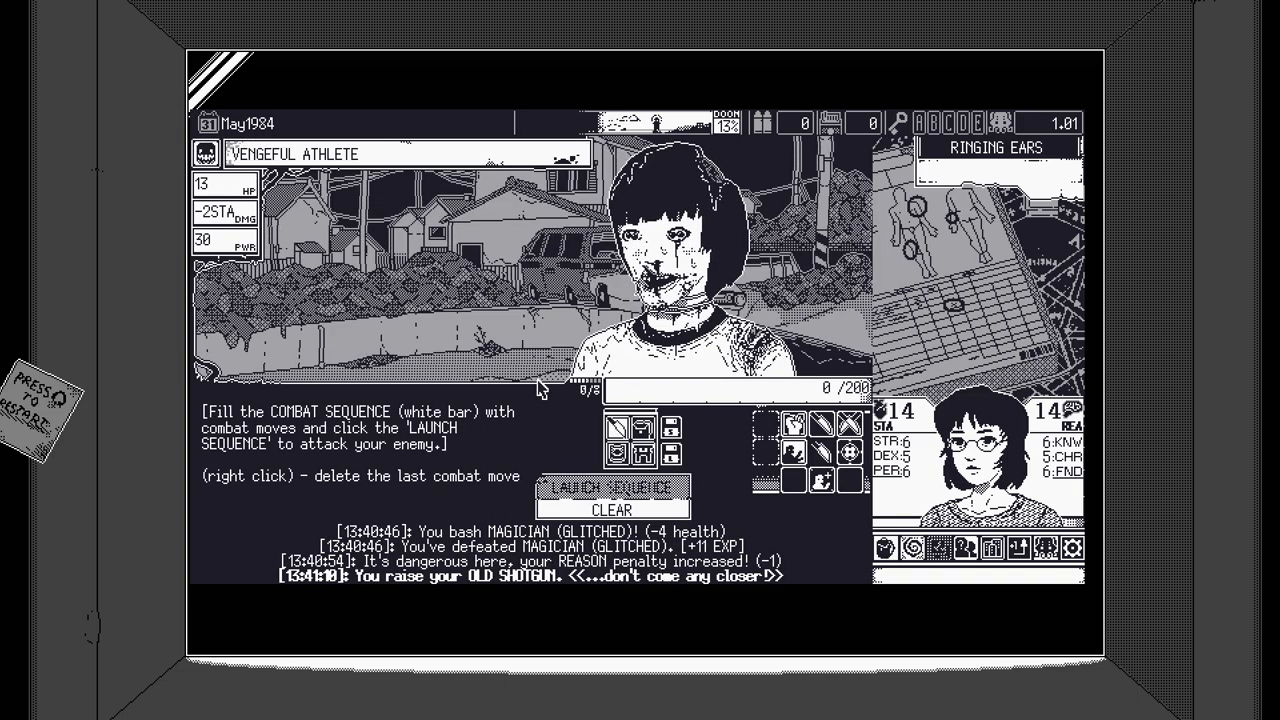
pyautogui.moveTo(841, 423)
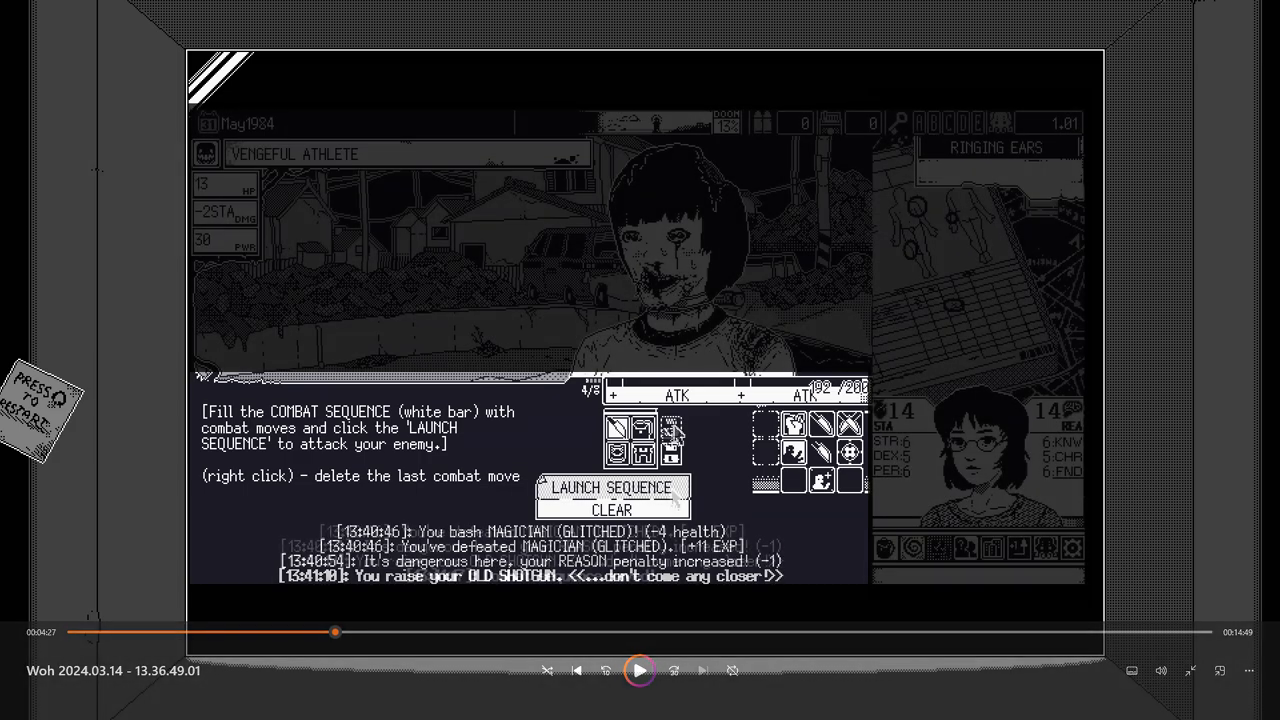
# Queue attacks and launch sequences each turn until the Vengeful Athlete dies.
pyautogui.click(611, 489)
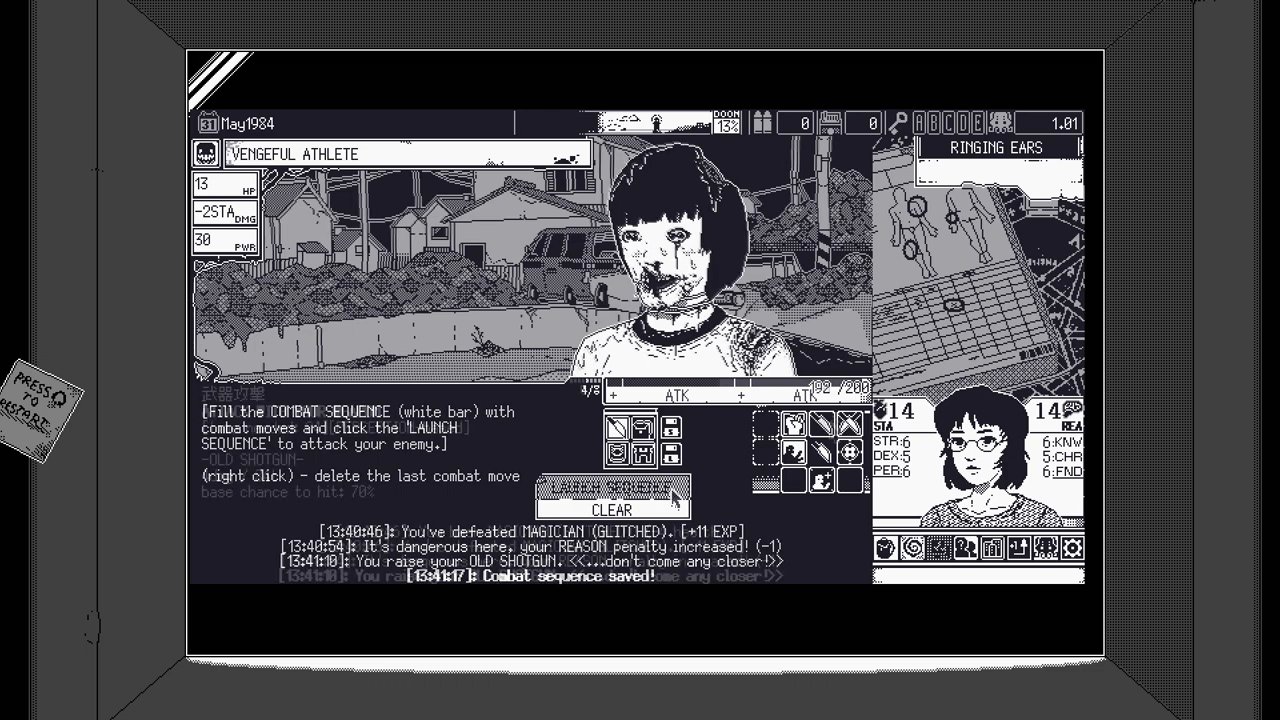
pyautogui.click(611, 489)
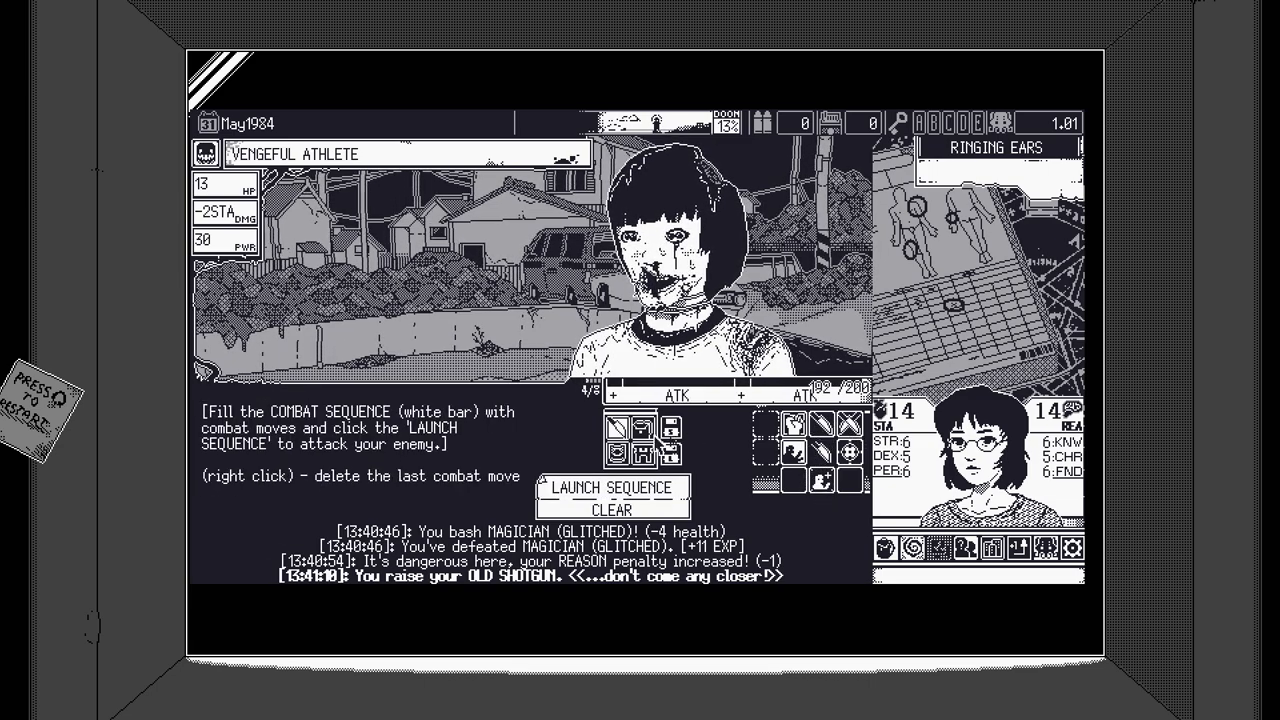
pyautogui.click(610, 490)
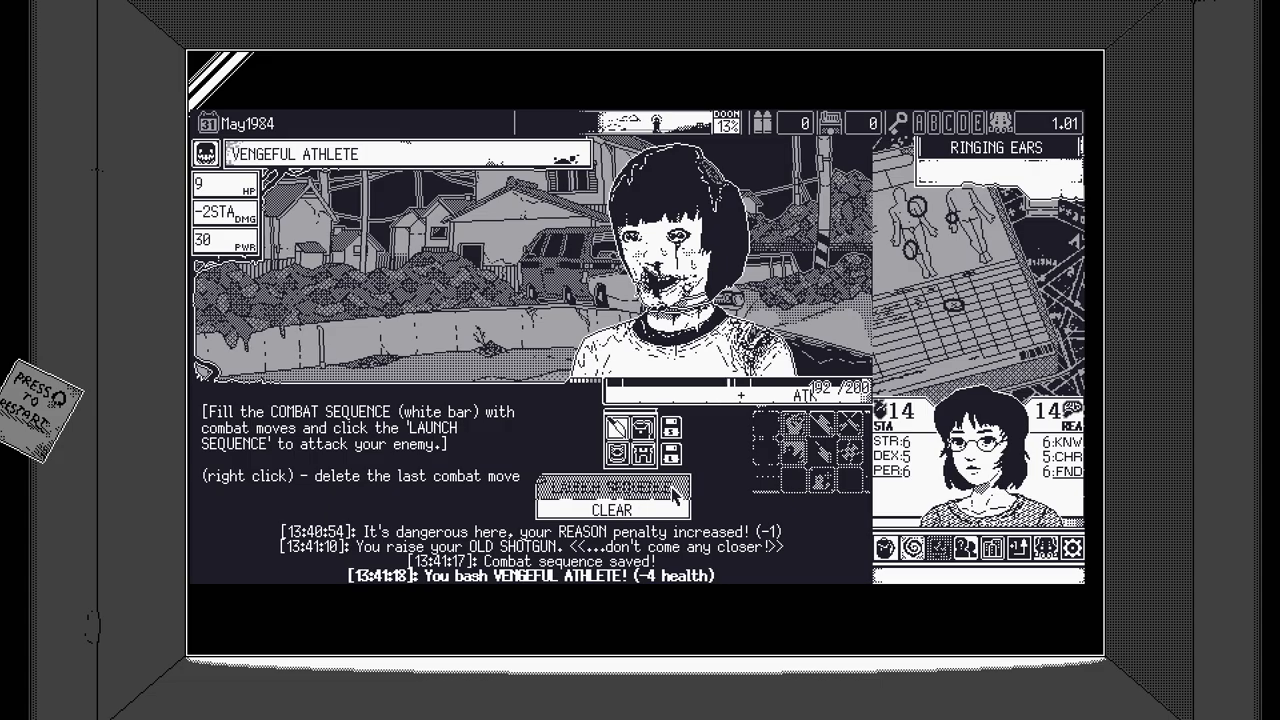
pyautogui.click(611, 490)
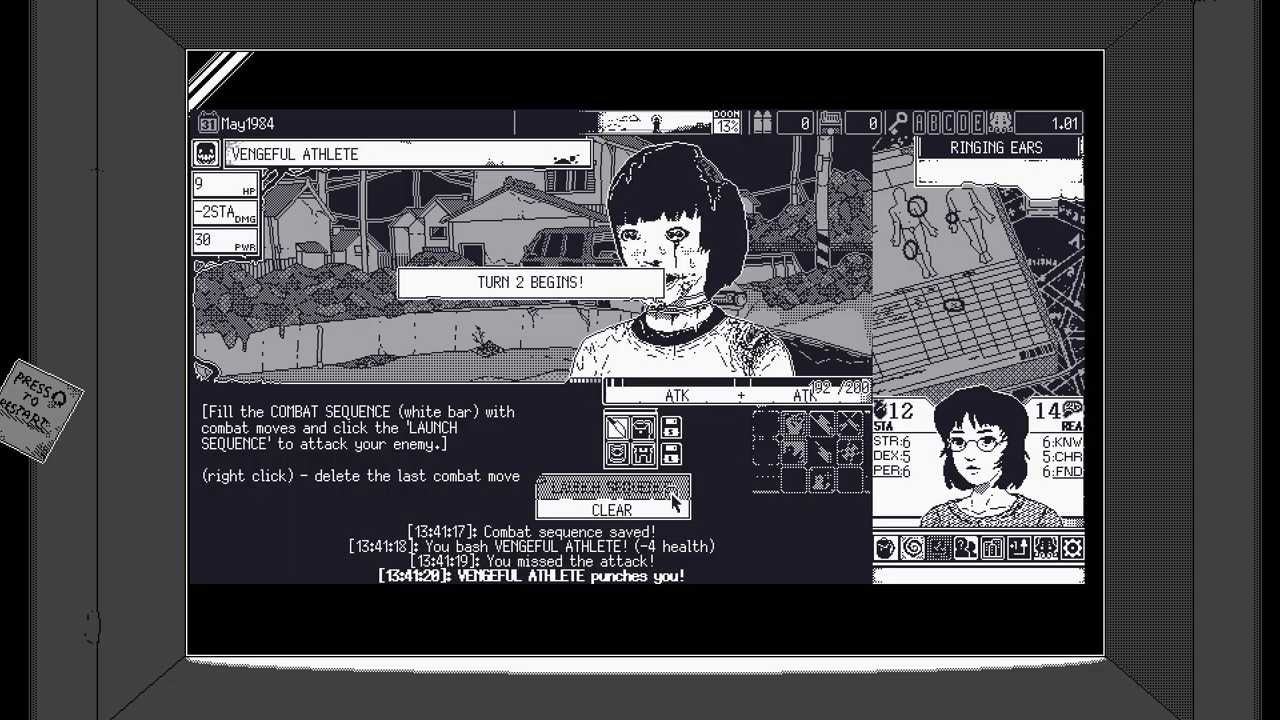
pyautogui.click(610, 488)
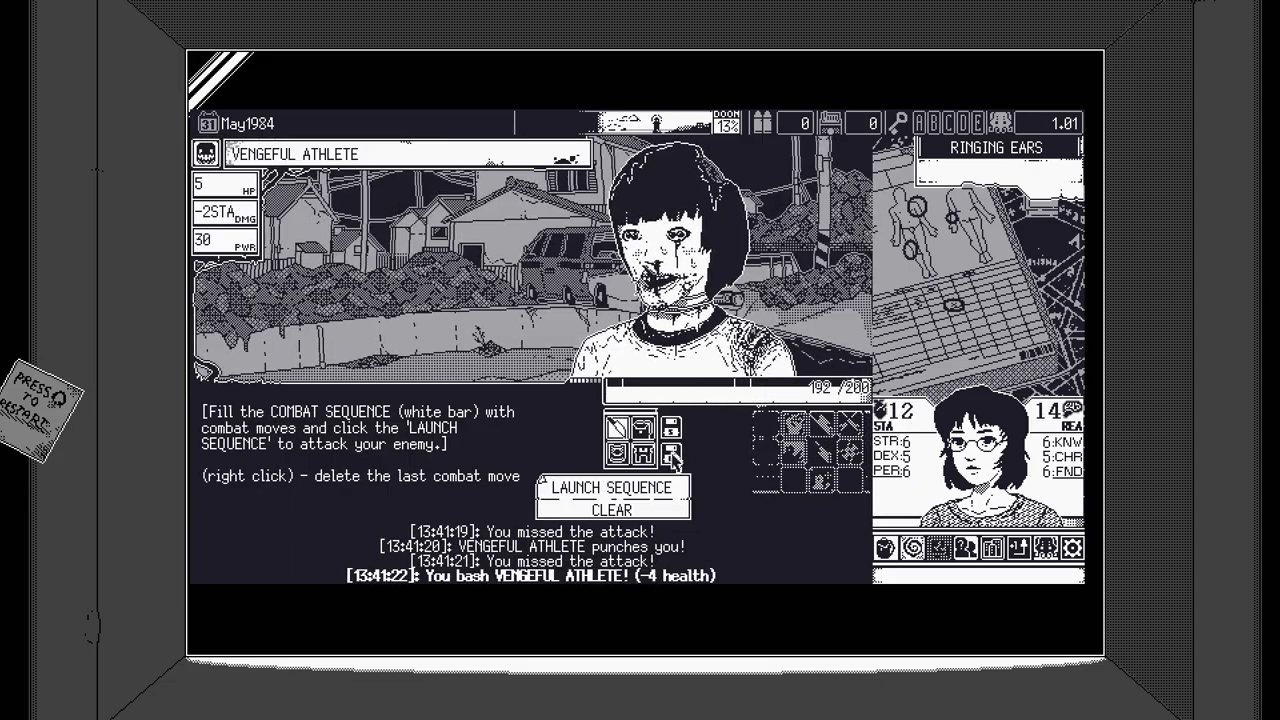
pyautogui.click(609, 491)
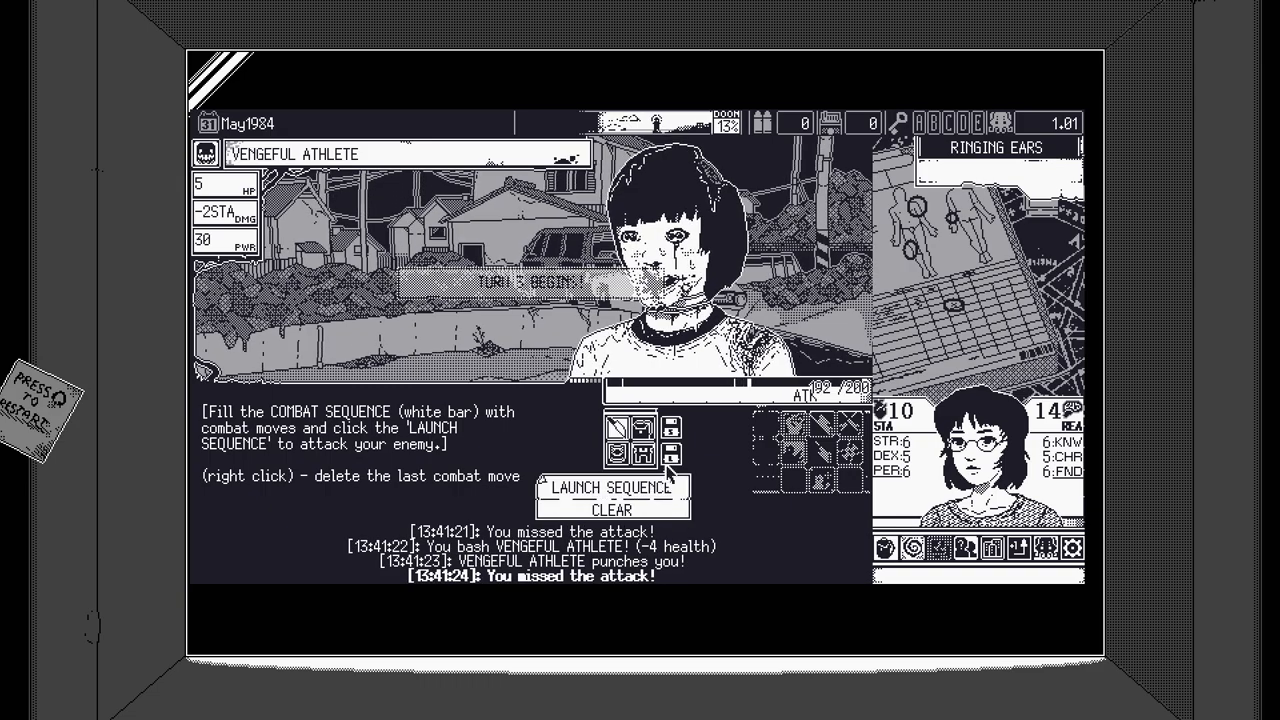
pyautogui.click(610, 490)
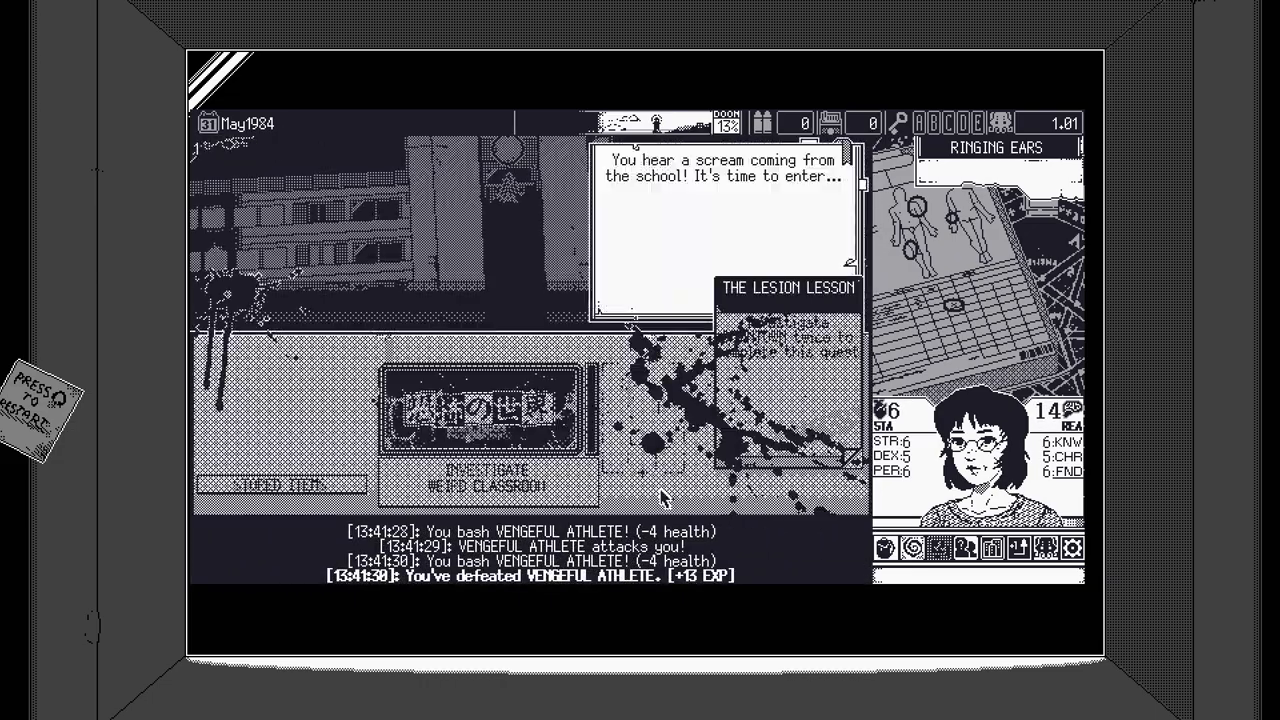
# Investigate the Weird Classroom, read through the Dark Corridor, and prepare for the threat.
pyautogui.click(480, 479)
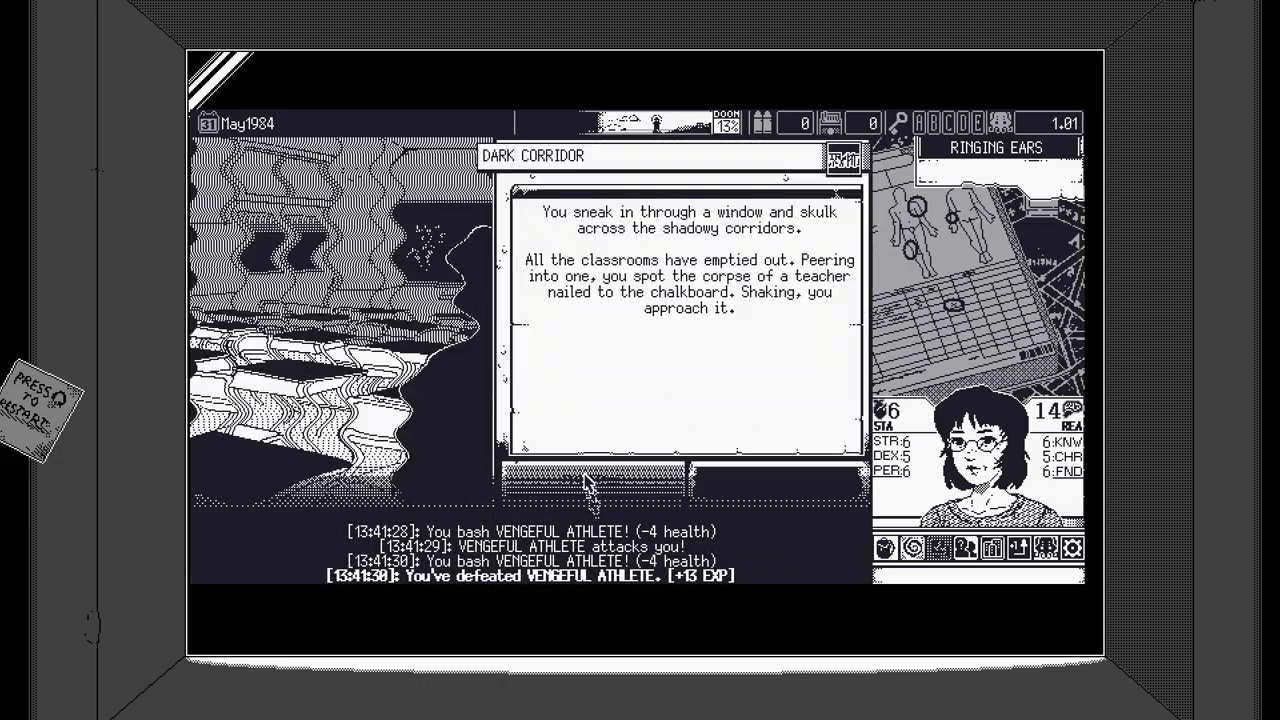
pyautogui.click(593, 483)
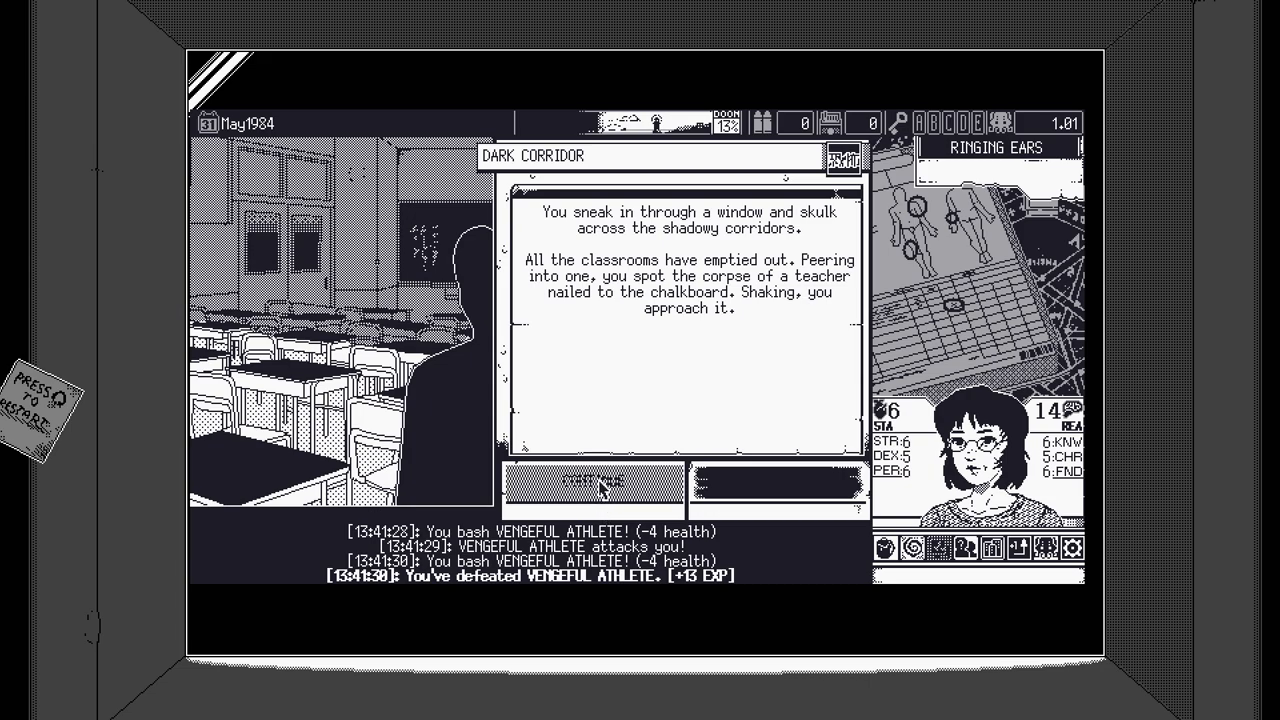
pyautogui.click(590, 482)
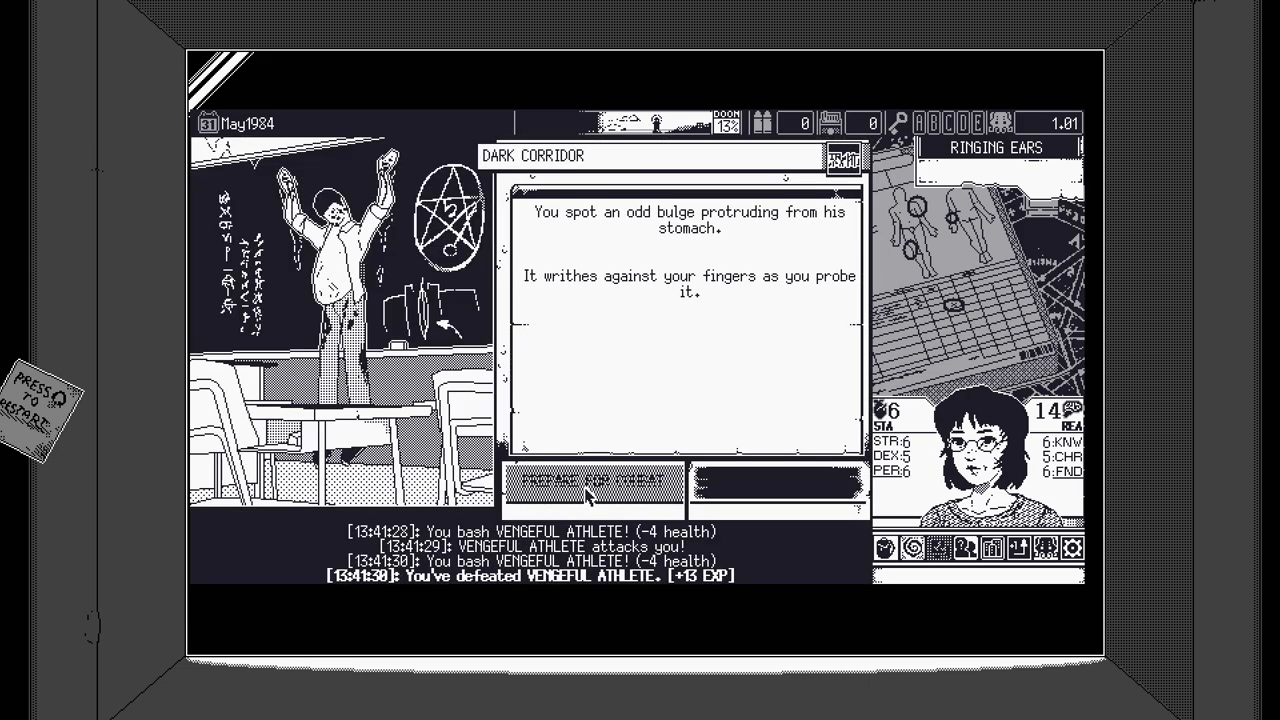
pyautogui.click(596, 483)
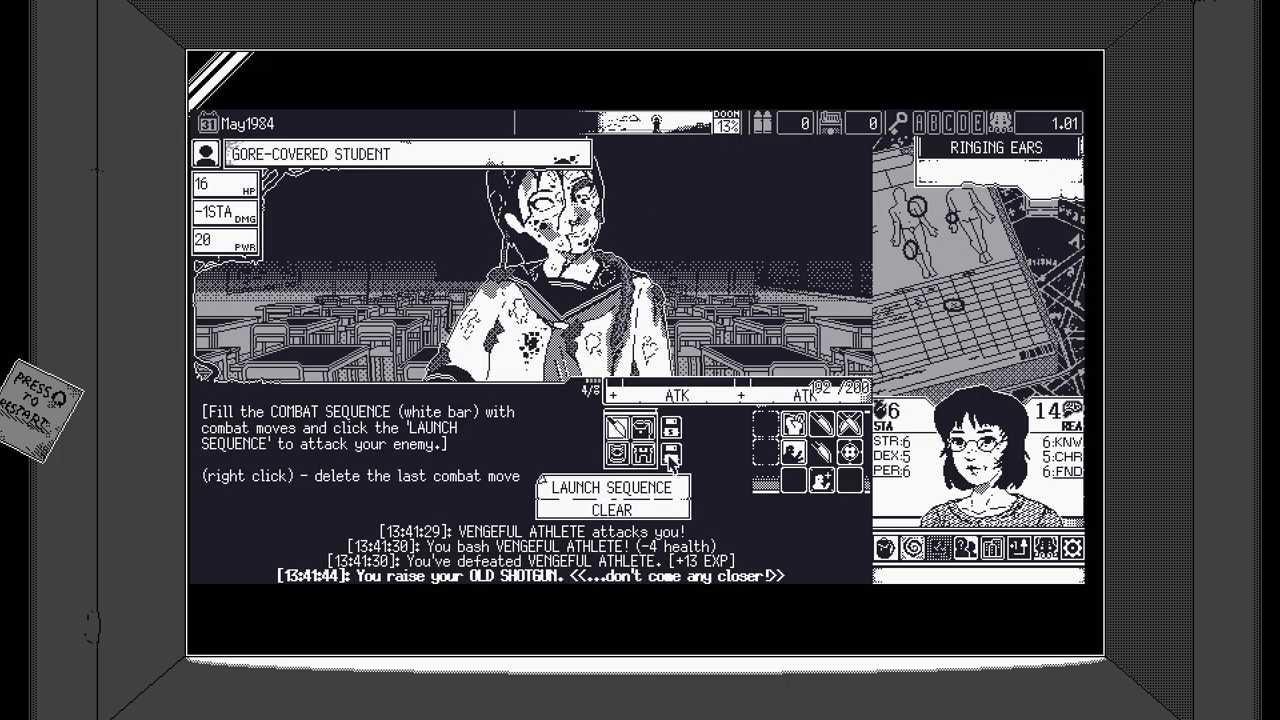
# Launch attack sequences over three turns to kill the Gore-Covered Student.
pyautogui.click(609, 489)
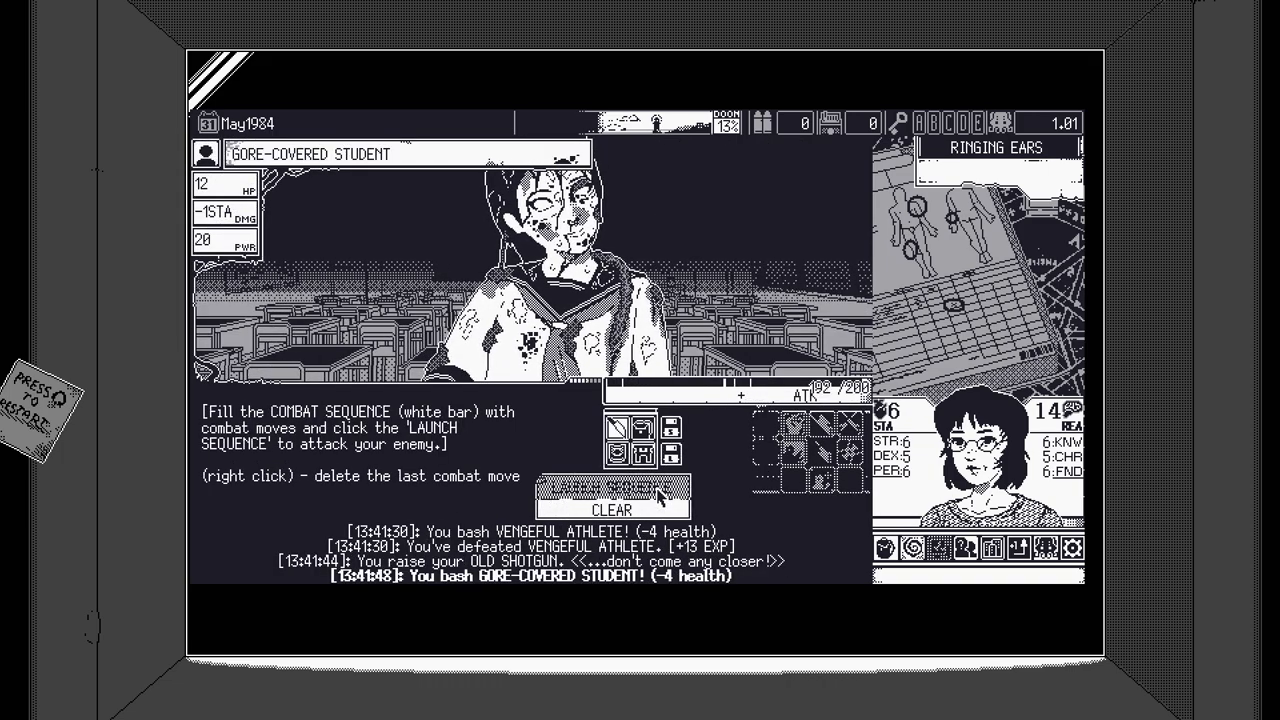
pyautogui.click(611, 494)
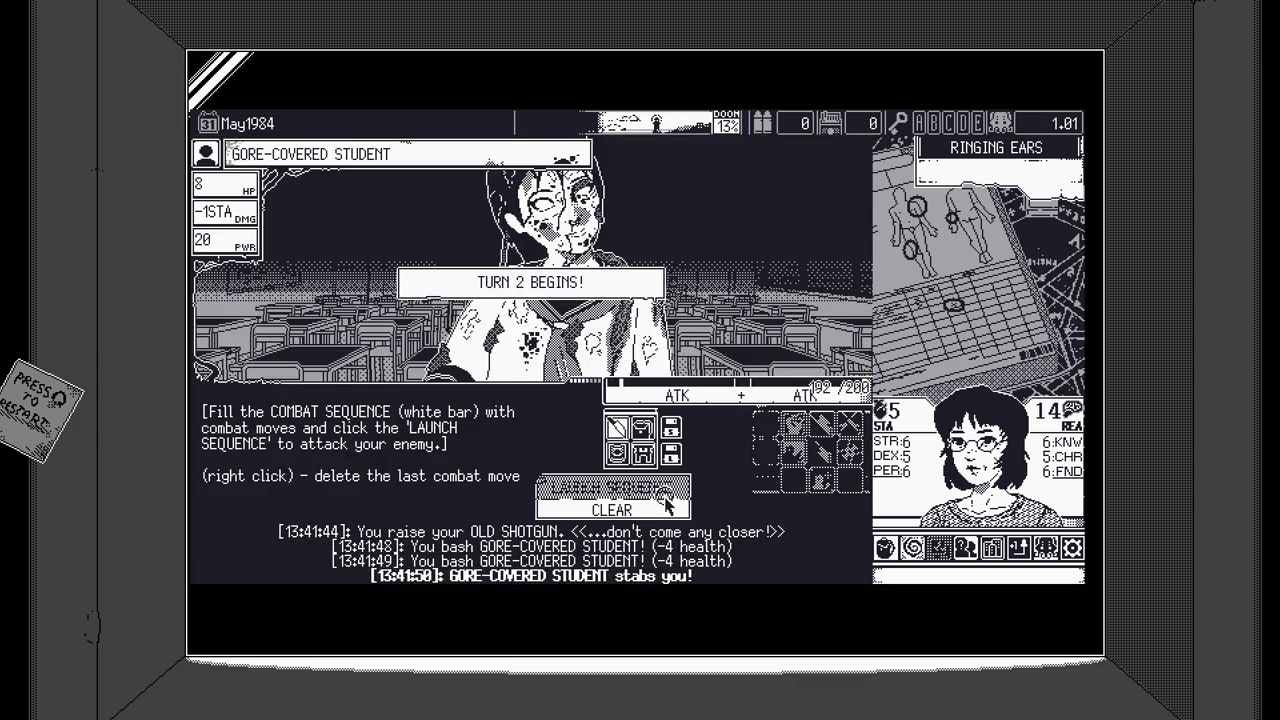
pyautogui.click(614, 492)
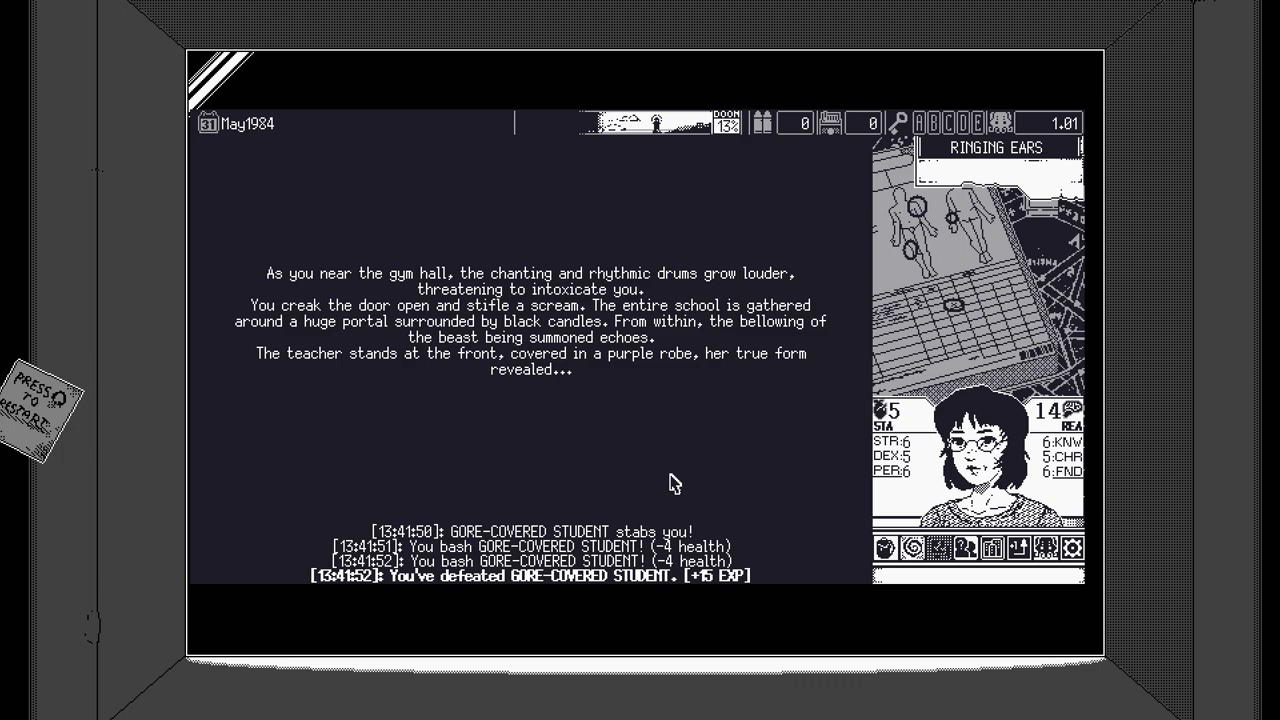
pyautogui.moveTo(649, 476)
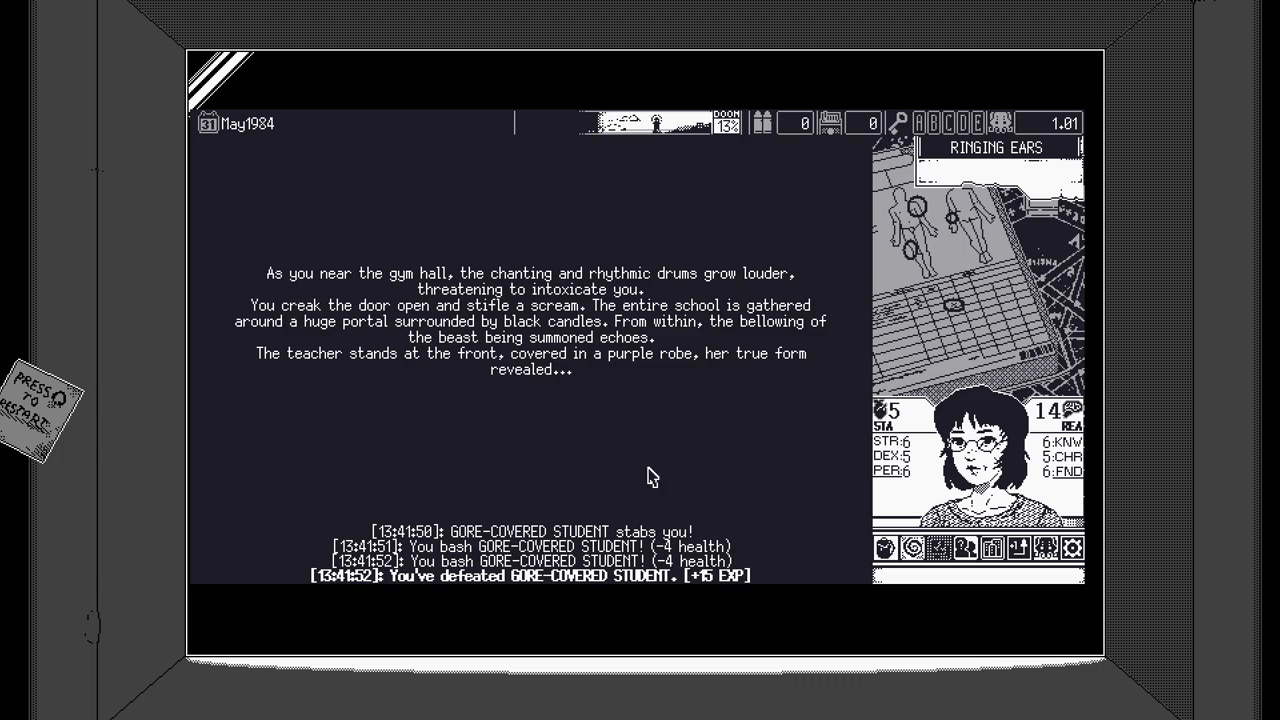
pyautogui.moveTo(623, 470)
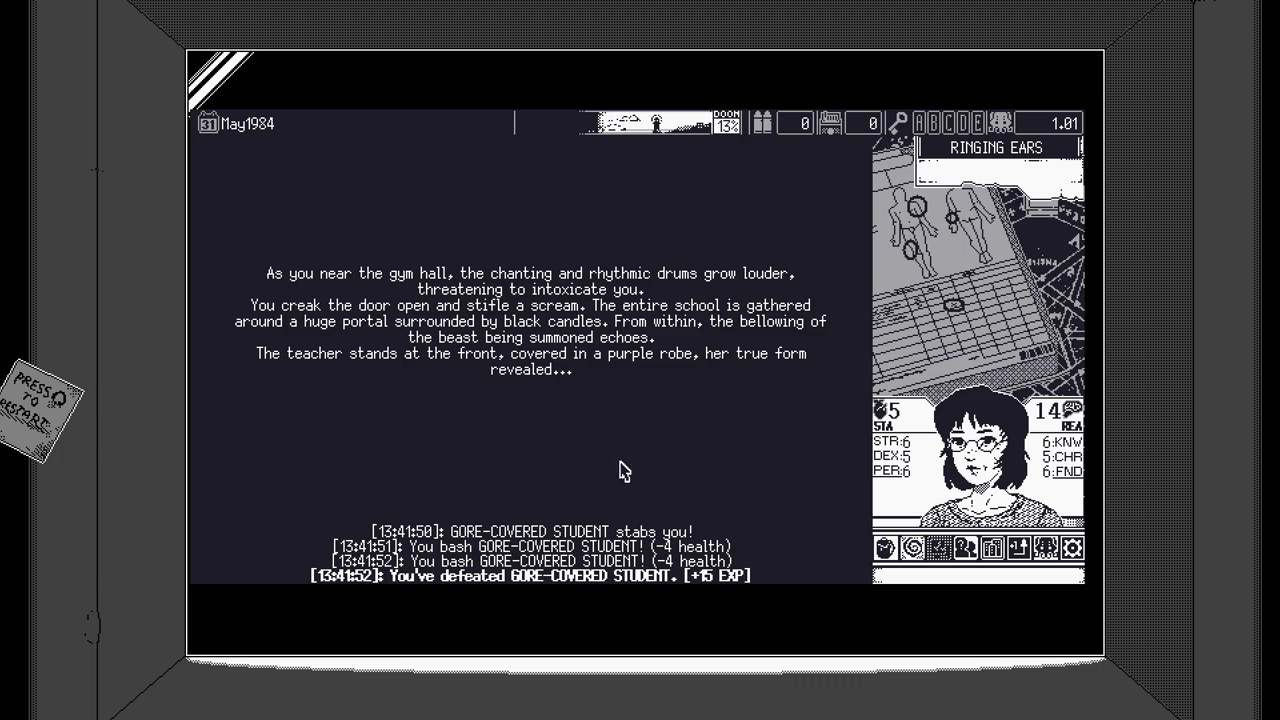